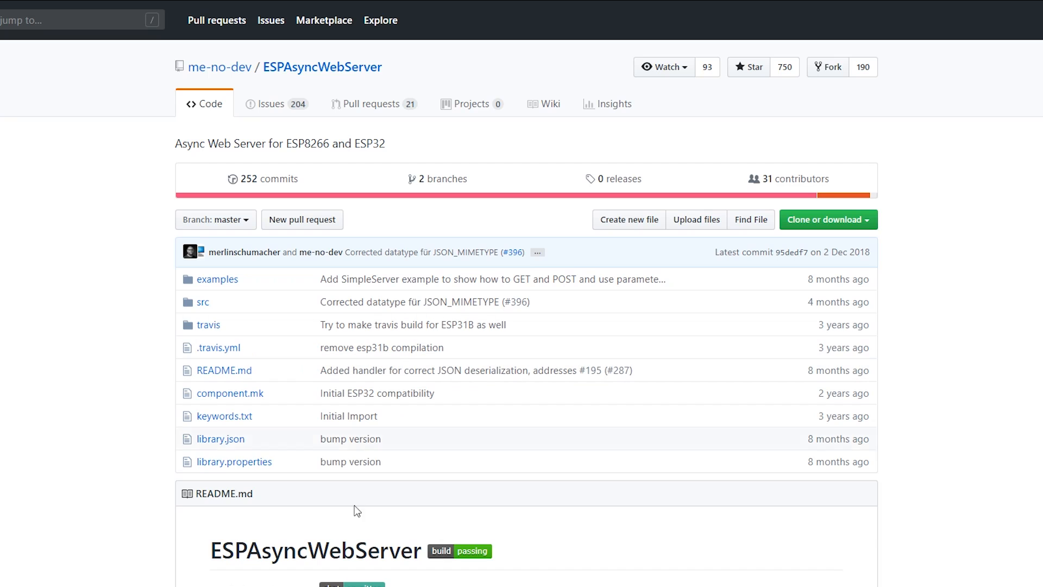
- Scroll through the ESPAsyncWebServer repository page on GitHub to review its contents
scroll("down", 3)
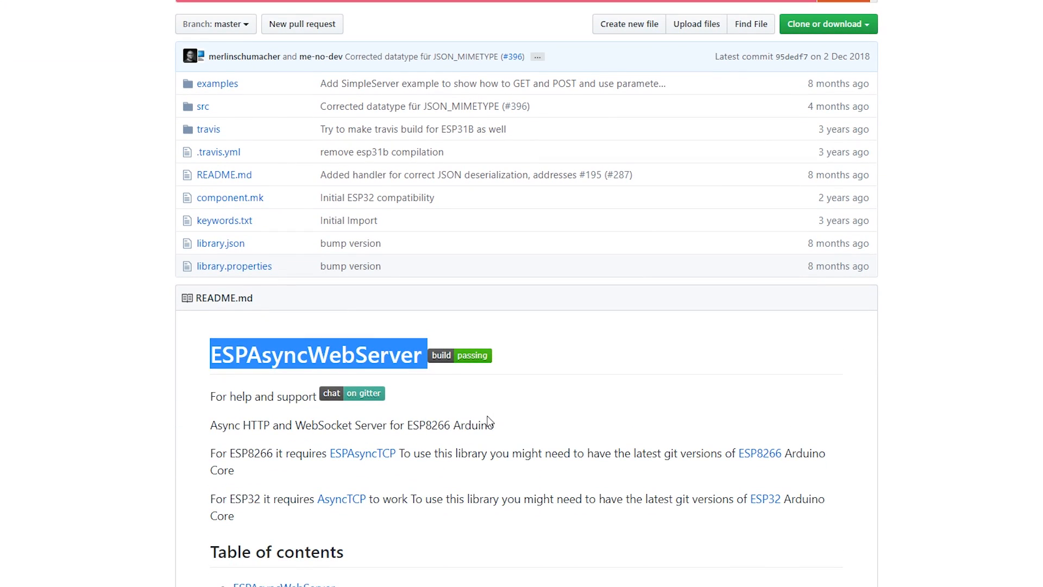
scroll("down", 3)
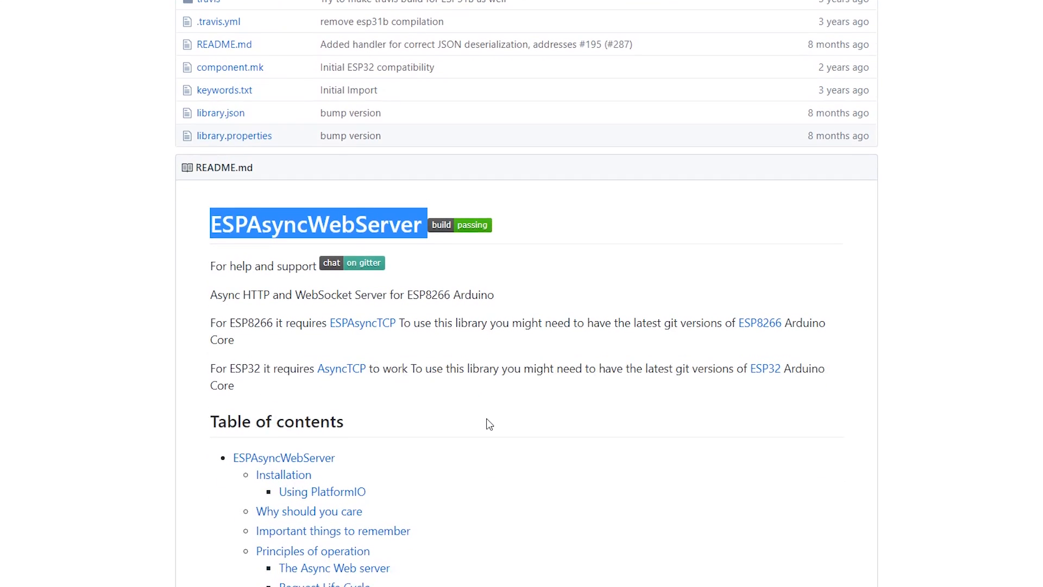
scroll("down", 3)
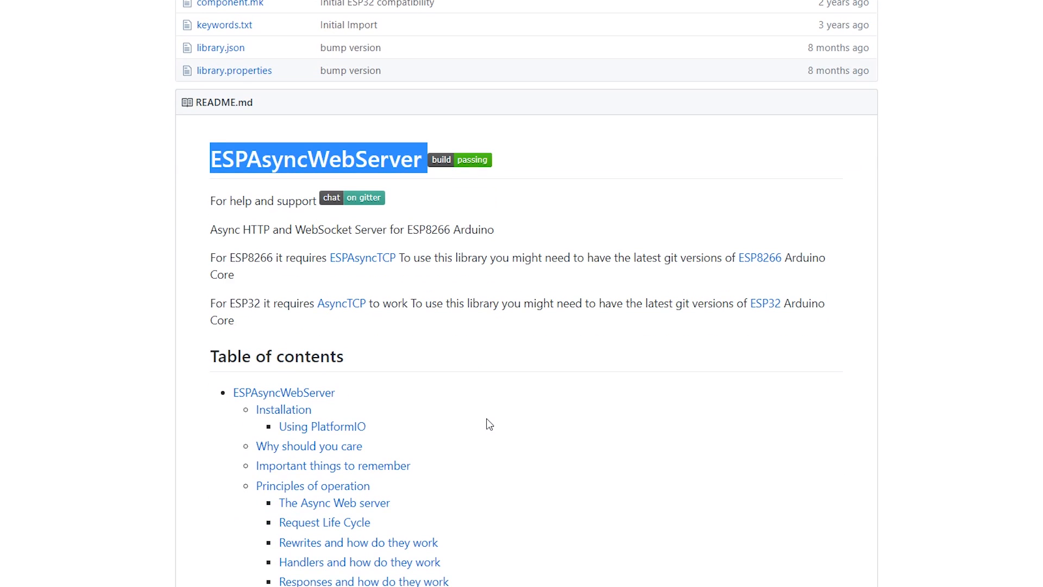
scroll("down", 3)
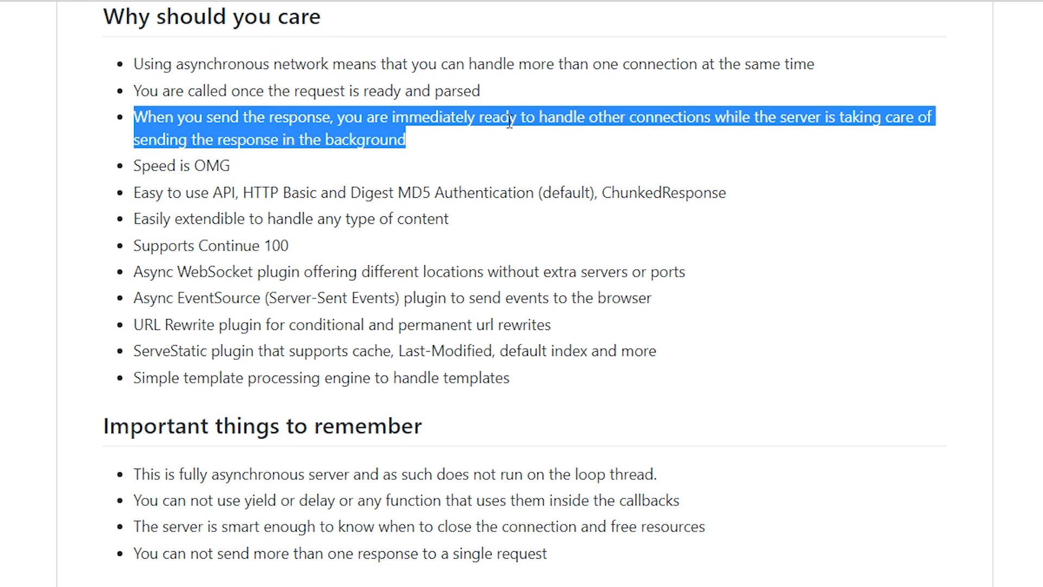
mouse_move(649, 147)
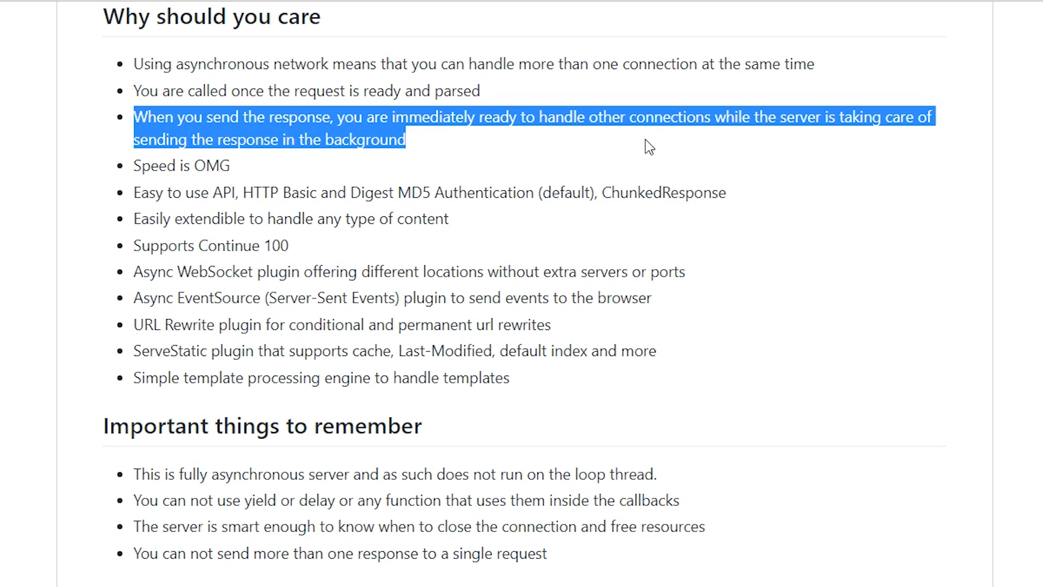
mouse_move(390, 352)
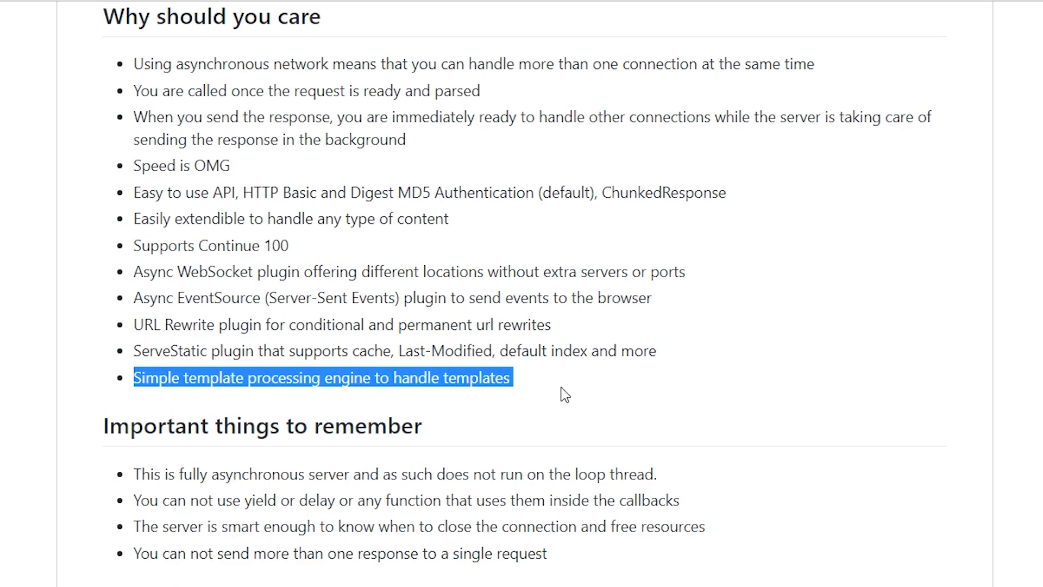
scroll("down", 3)
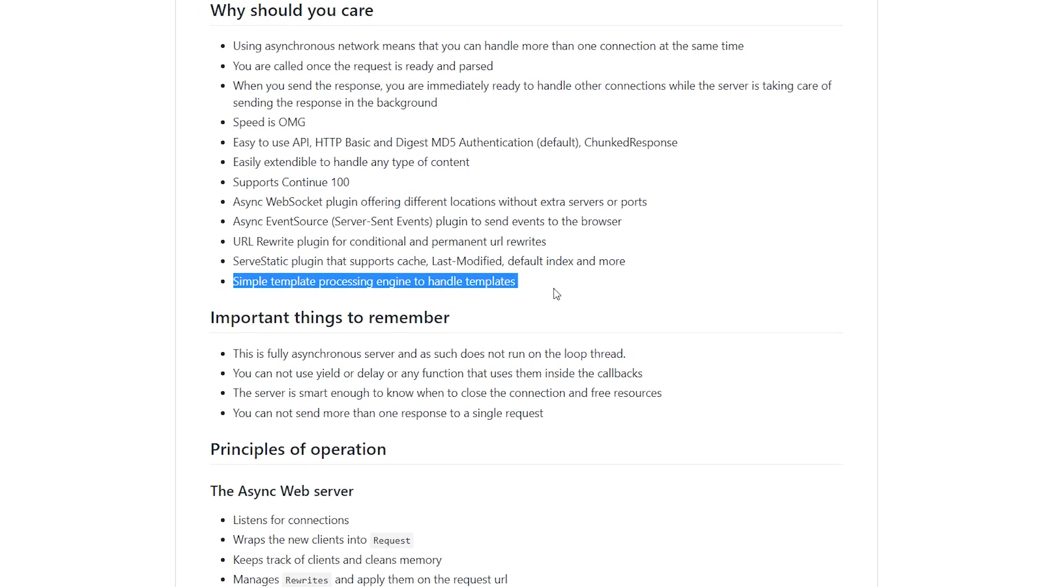
scroll("down", 3)
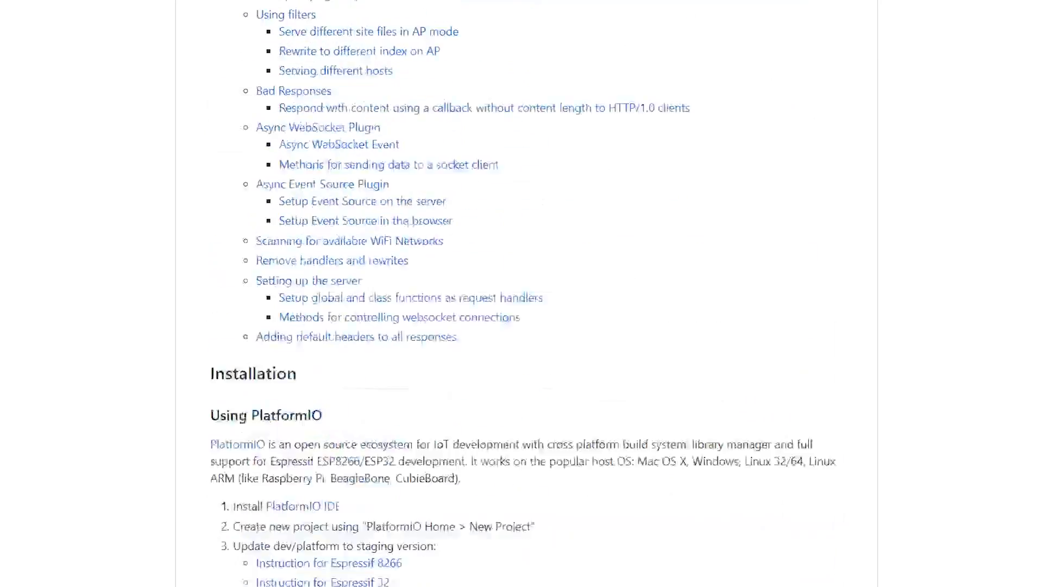
scroll("up", 3)
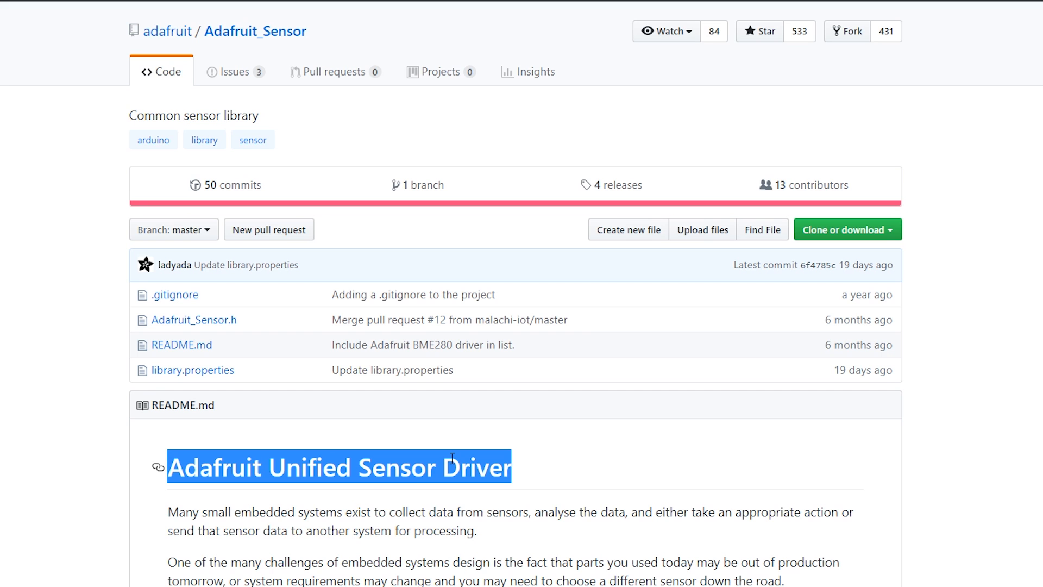
mouse_move(262, 31)
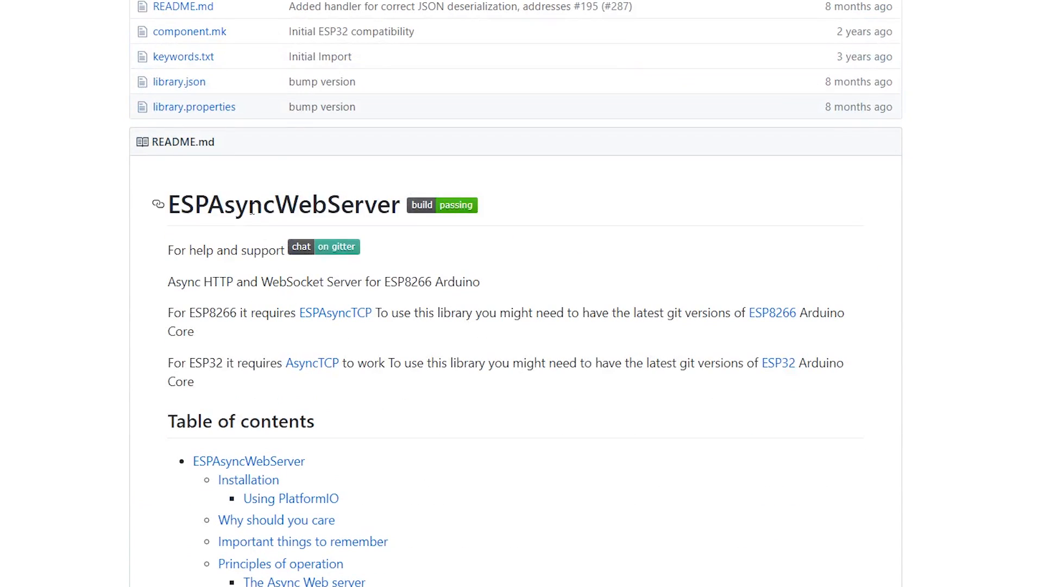
- Visit the AsyncTCP and Adafruit DHT sensor library repositories on GitHub
left_click(312, 363)
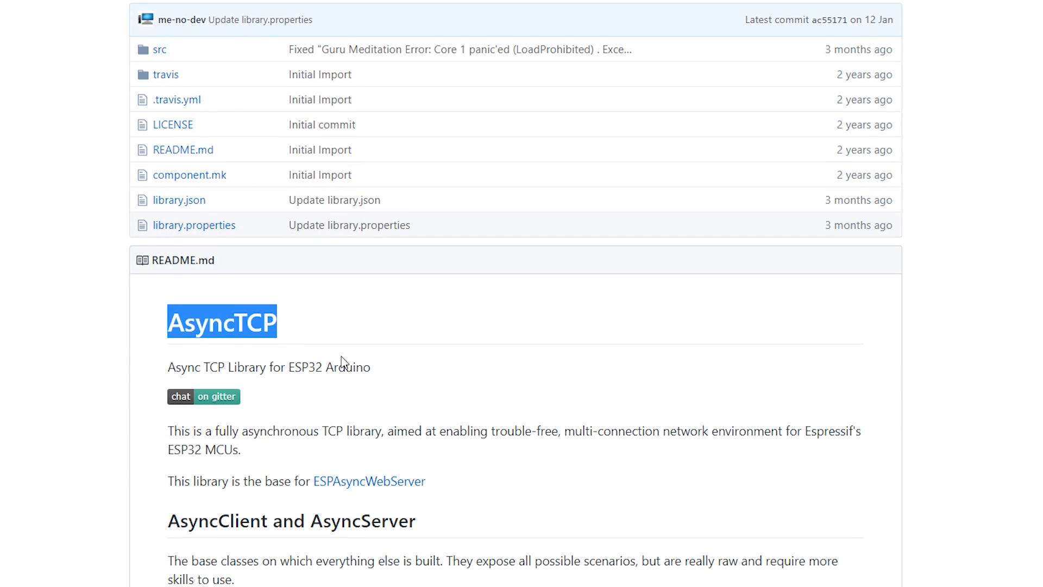
mouse_move(426, 370)
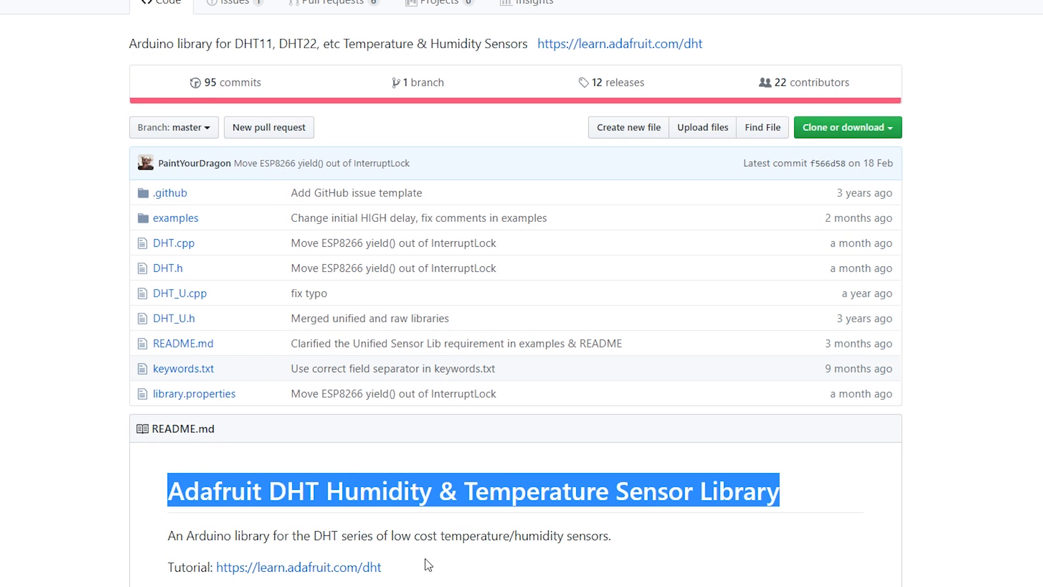
left_click(518, 576)
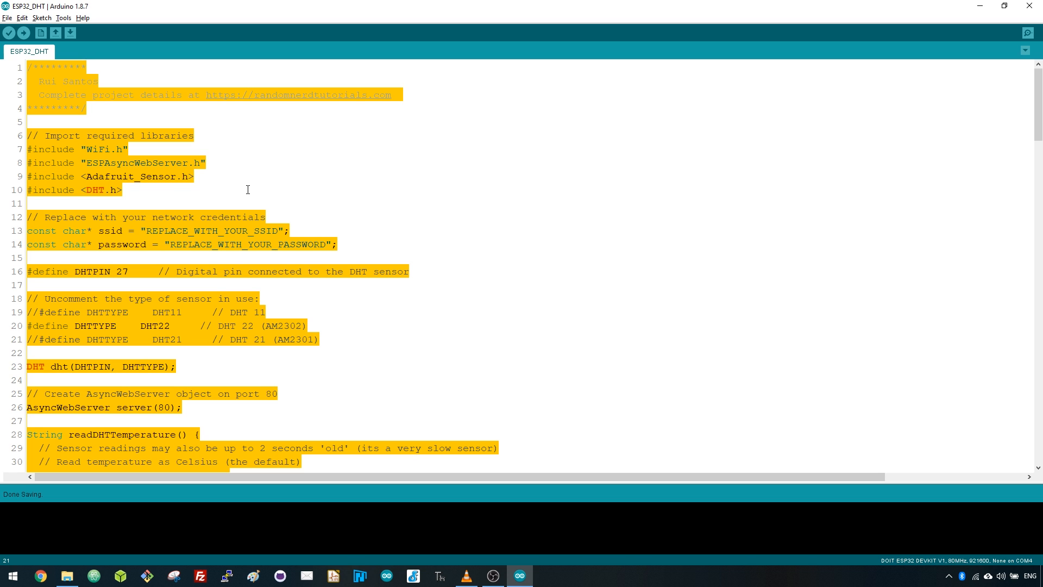
mouse_move(126, 162)
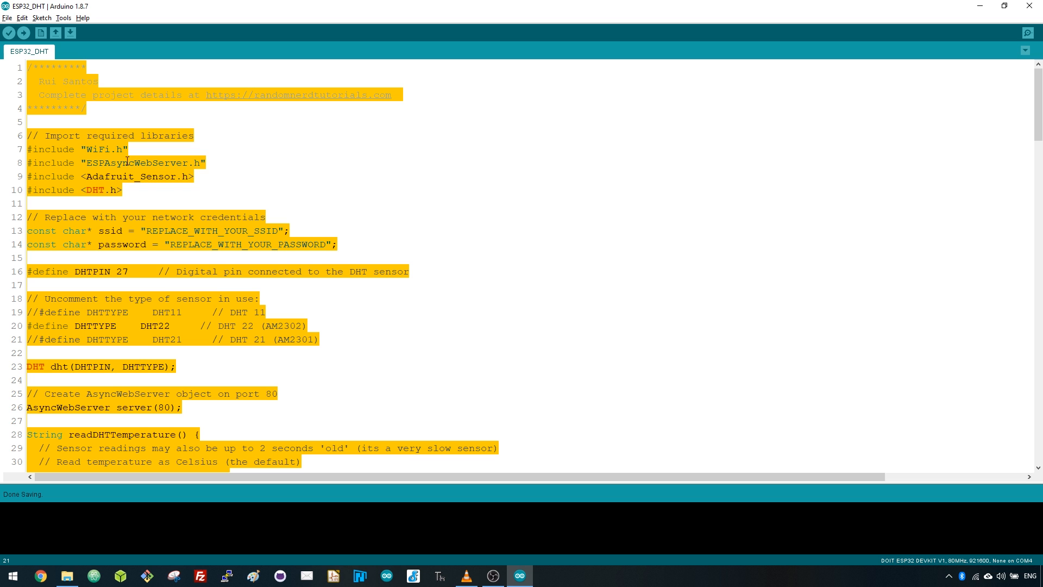
- Deselect the sketch and highlight the DHT.h include line in the ESP32_DHT sketch
left_click(129, 200)
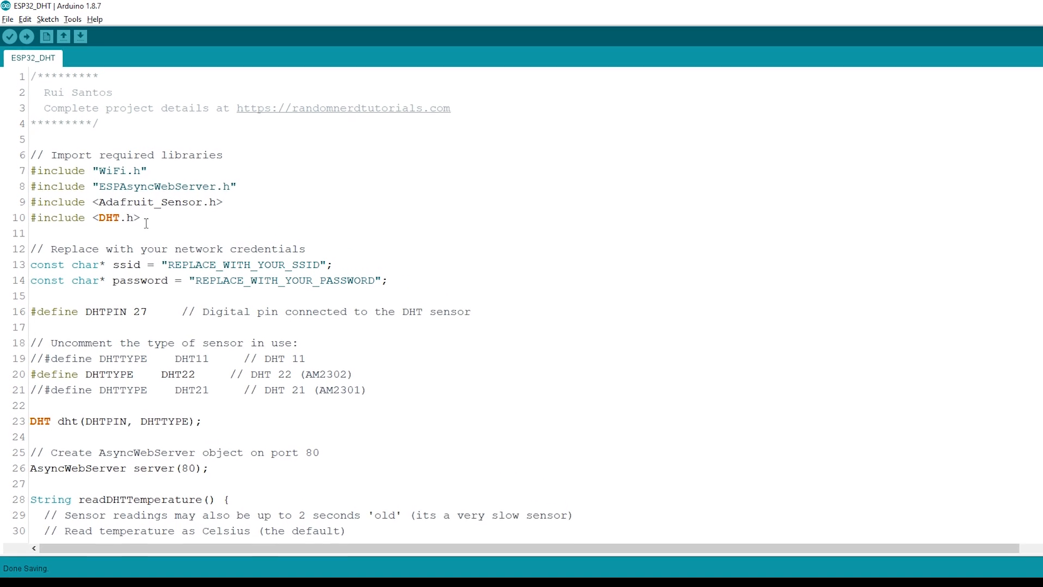
double_click(110, 220)
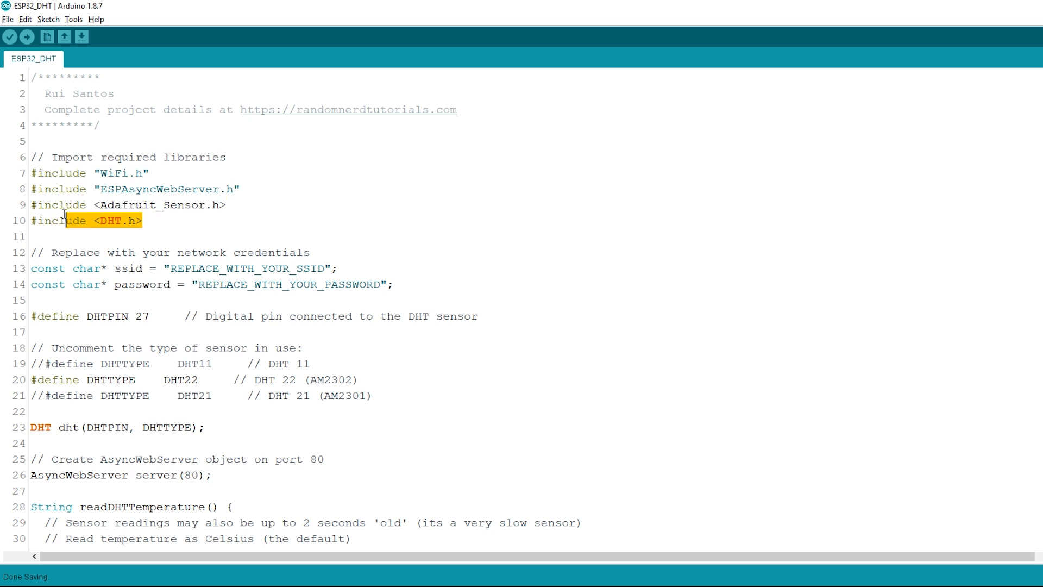
left_click_drag(66, 221, 32, 173)
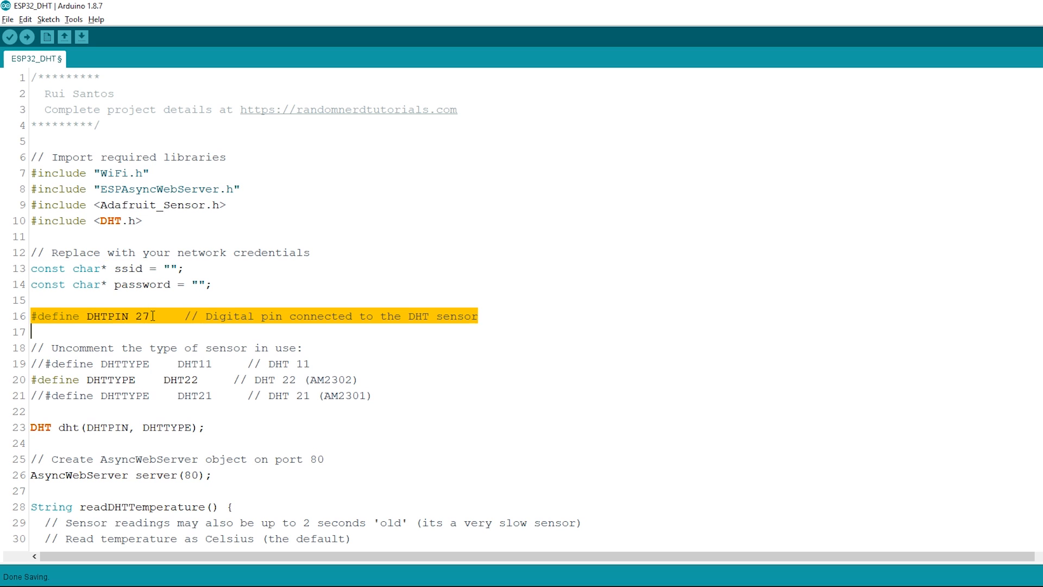
mouse_move(123, 316)
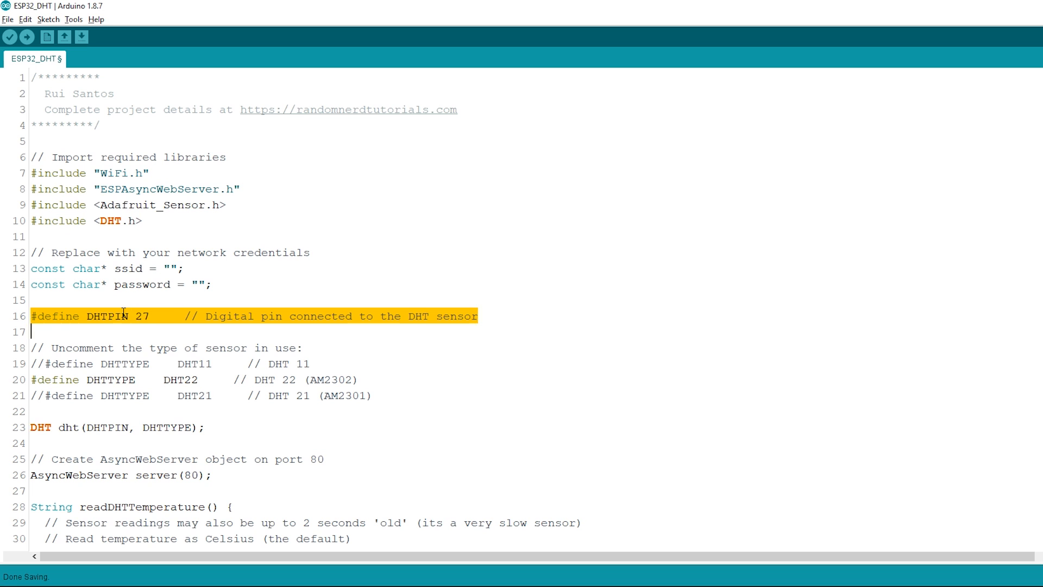
- Highlight the DHTPIN name and its pin number 27 in the pin definition
double_click(107, 315)
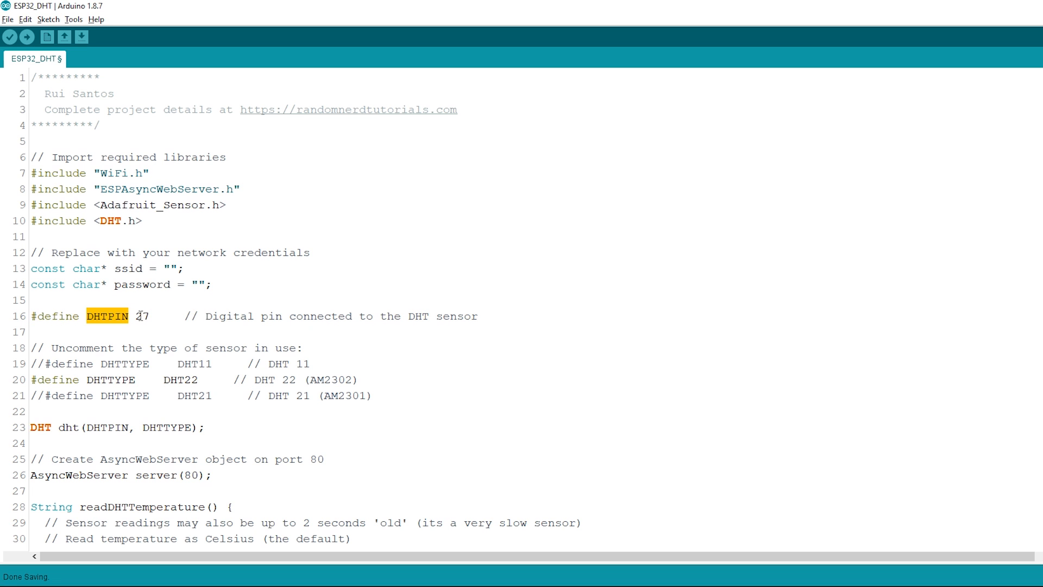
double_click(141, 316)
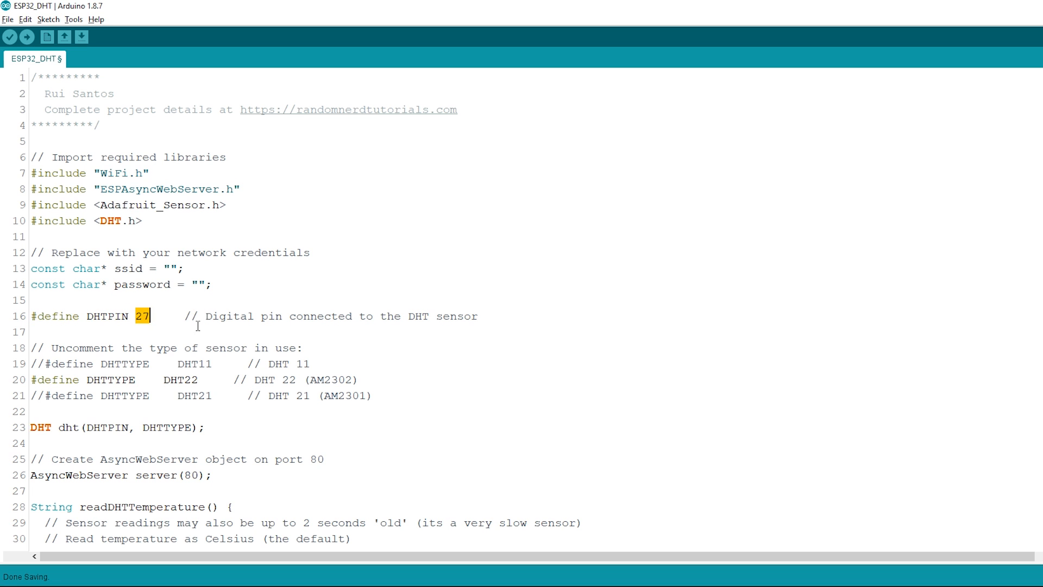
scroll("down", 3)
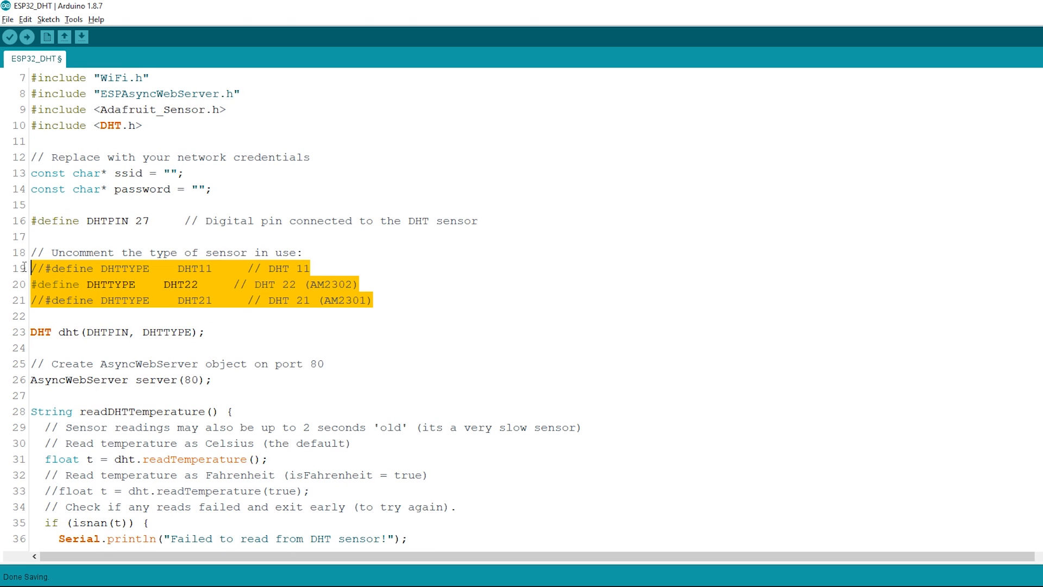
double_click(179, 283)
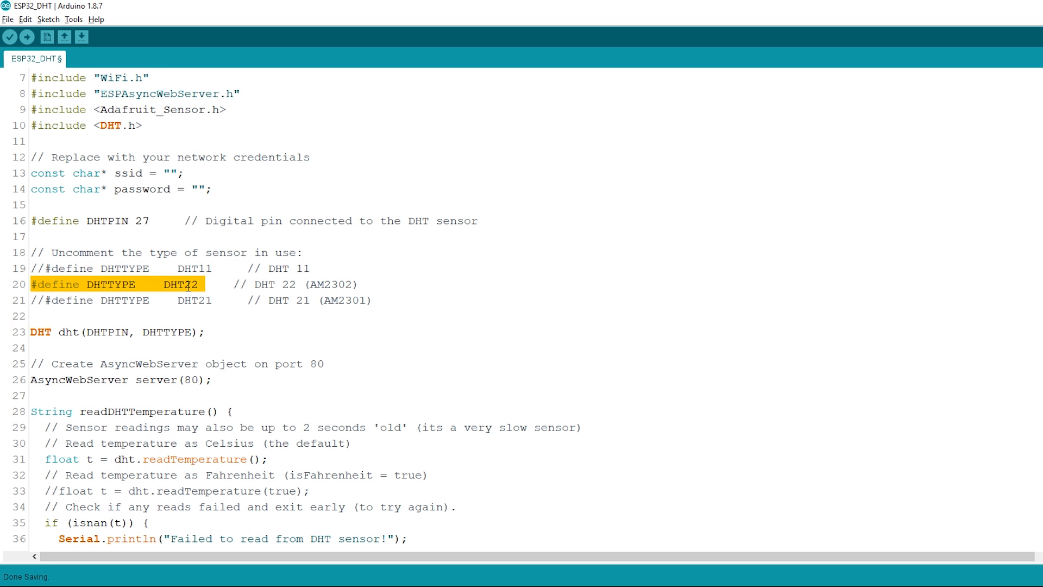
left_click(45, 269)
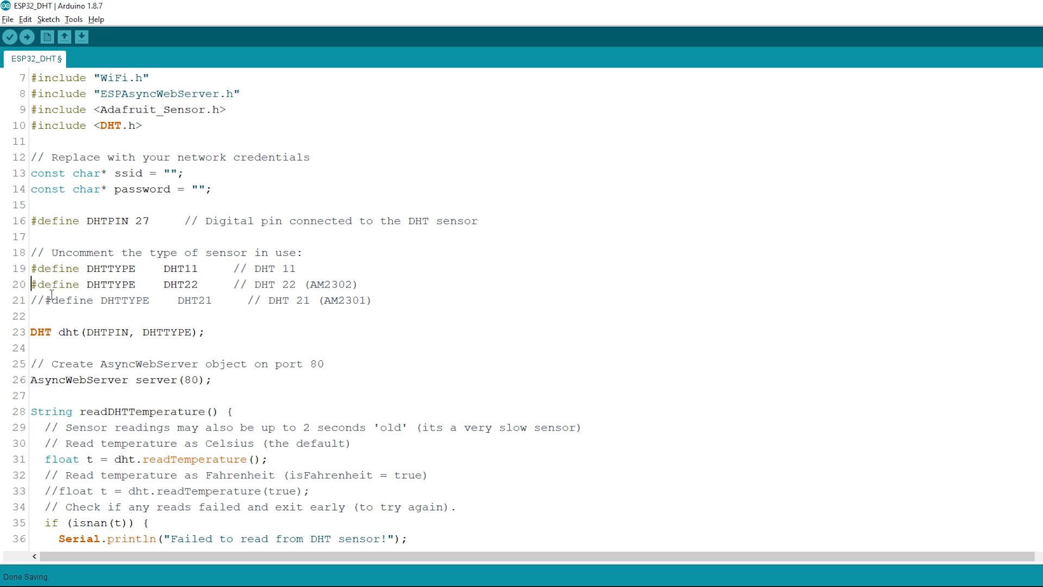
double_click(107, 332)
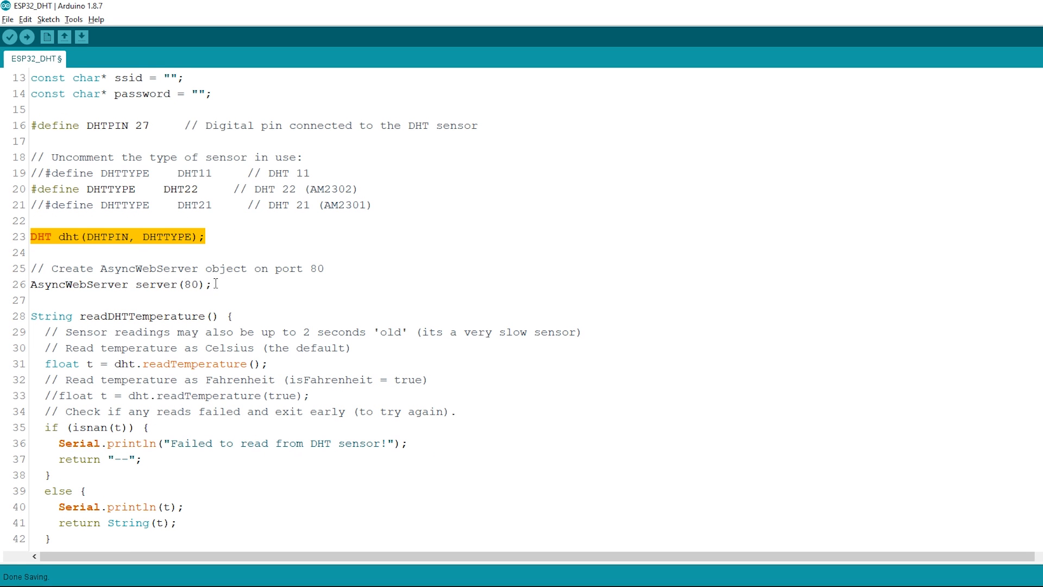
double_click(78, 283)
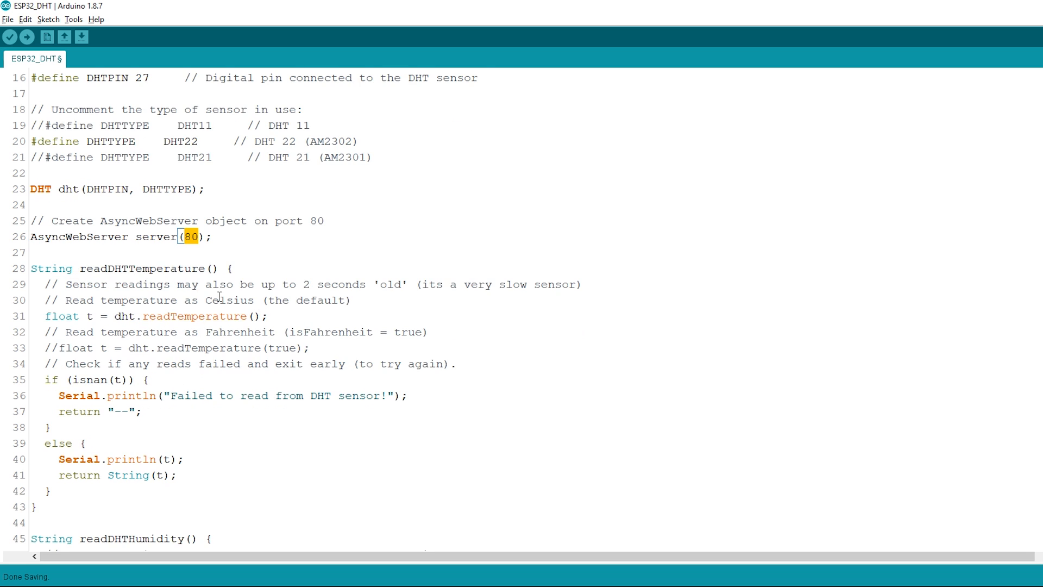
scroll("down", 3)
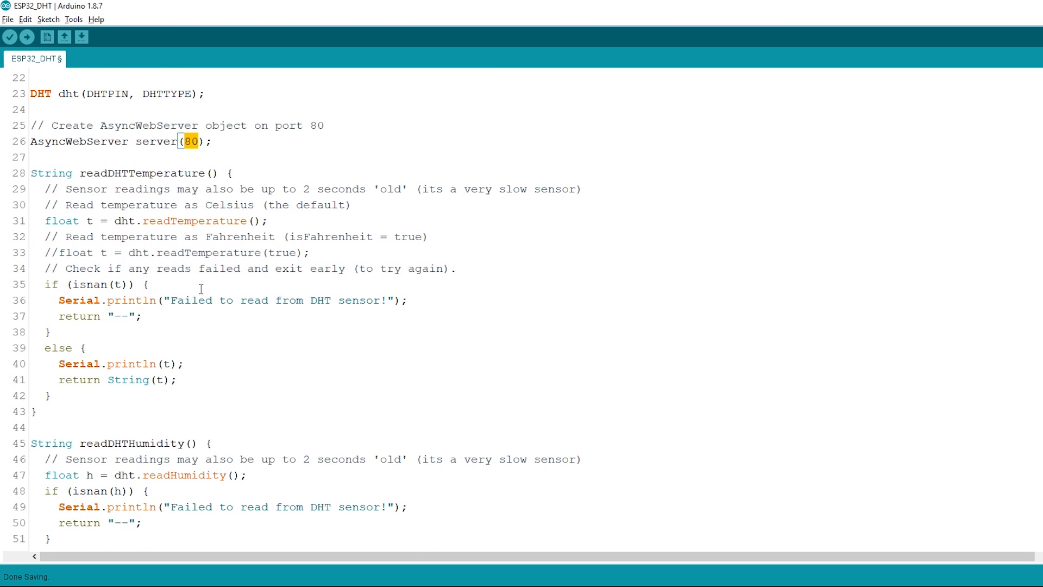
scroll("down", 3)
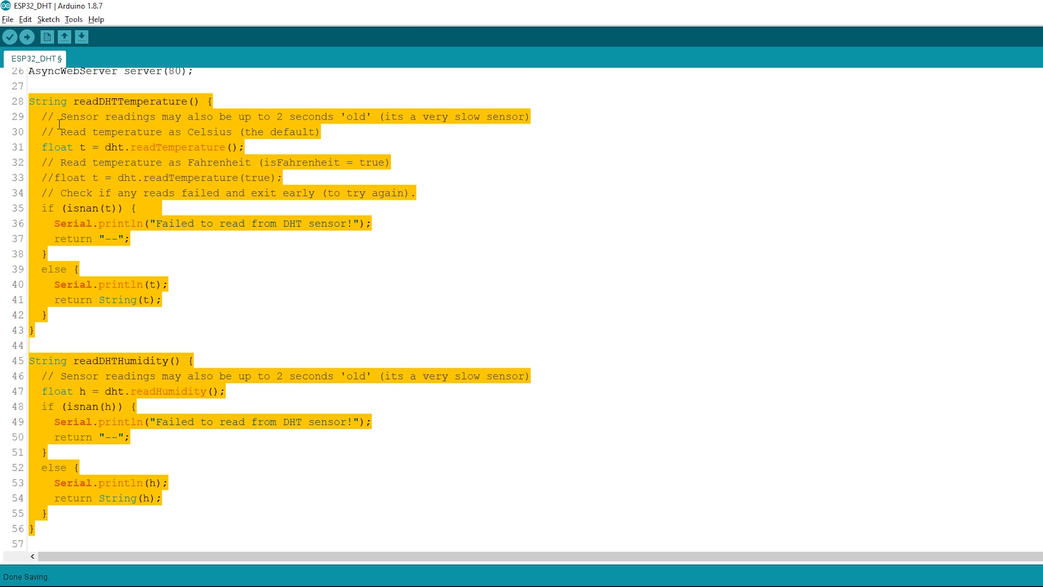
mouse_move(119, 100)
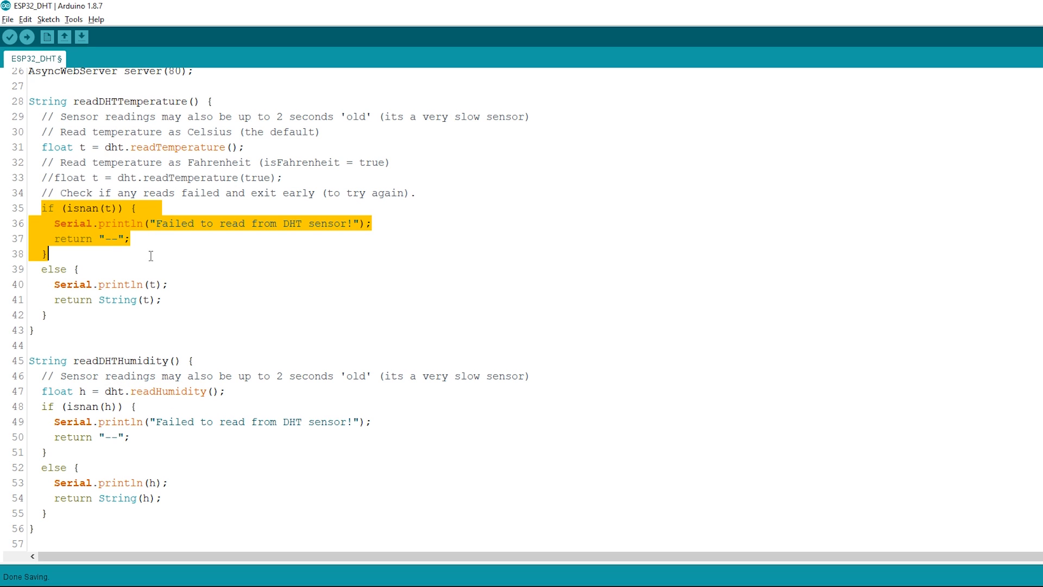
left_click(105, 437)
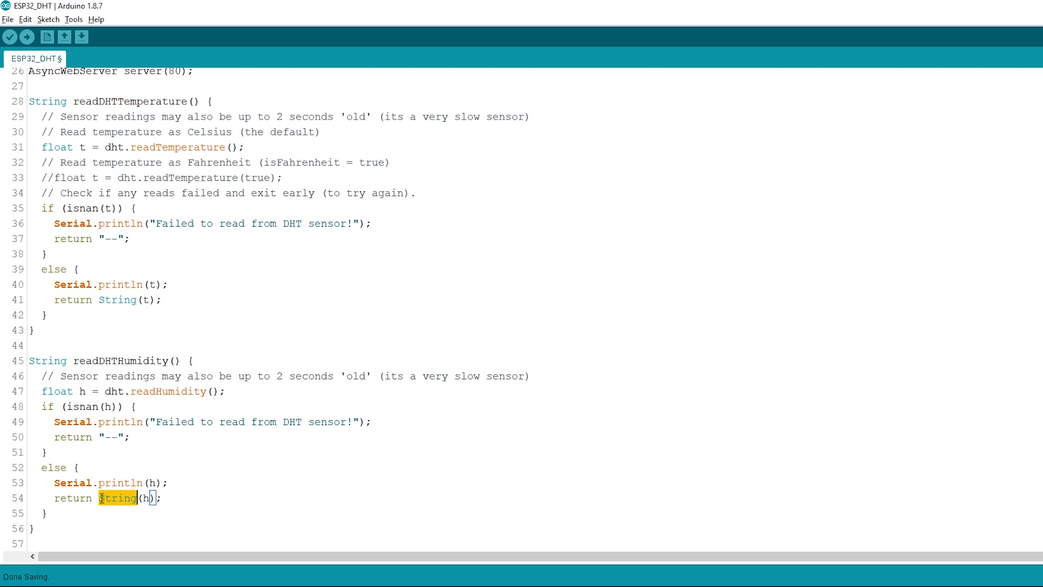
triple_click(100, 498)
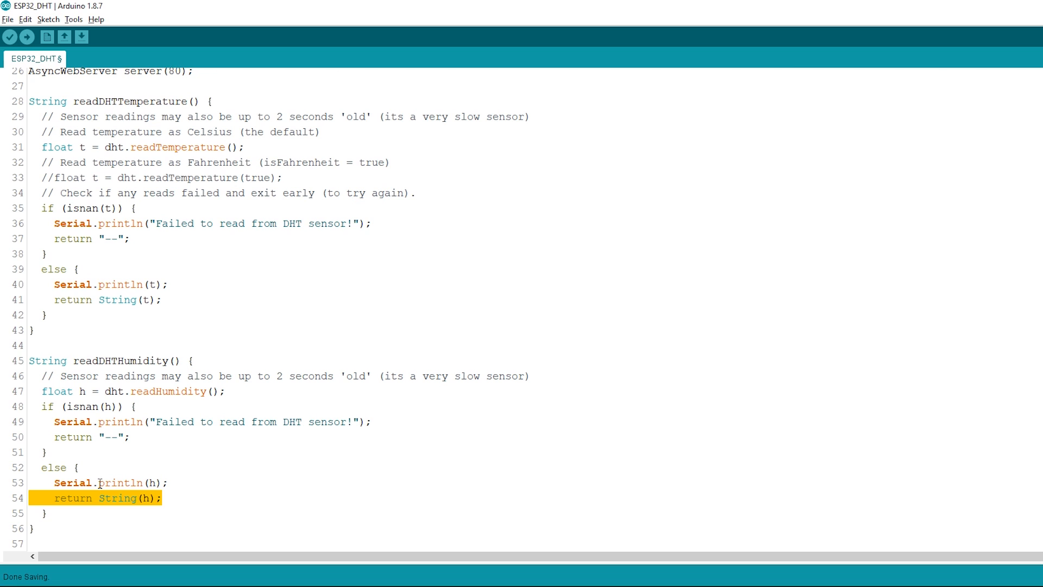
mouse_move(56, 169)
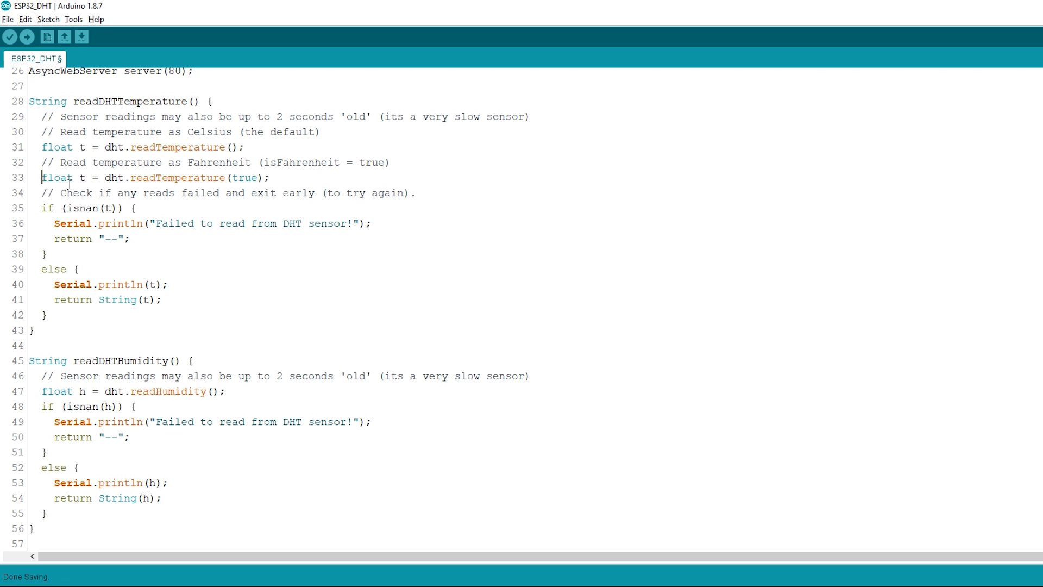
type("//")
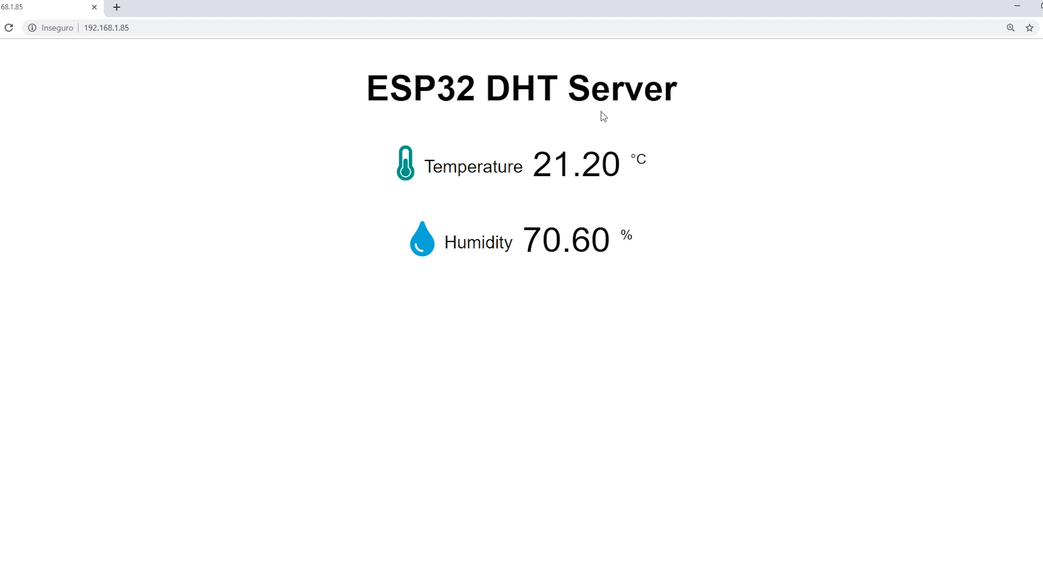
left_click(107, 28)
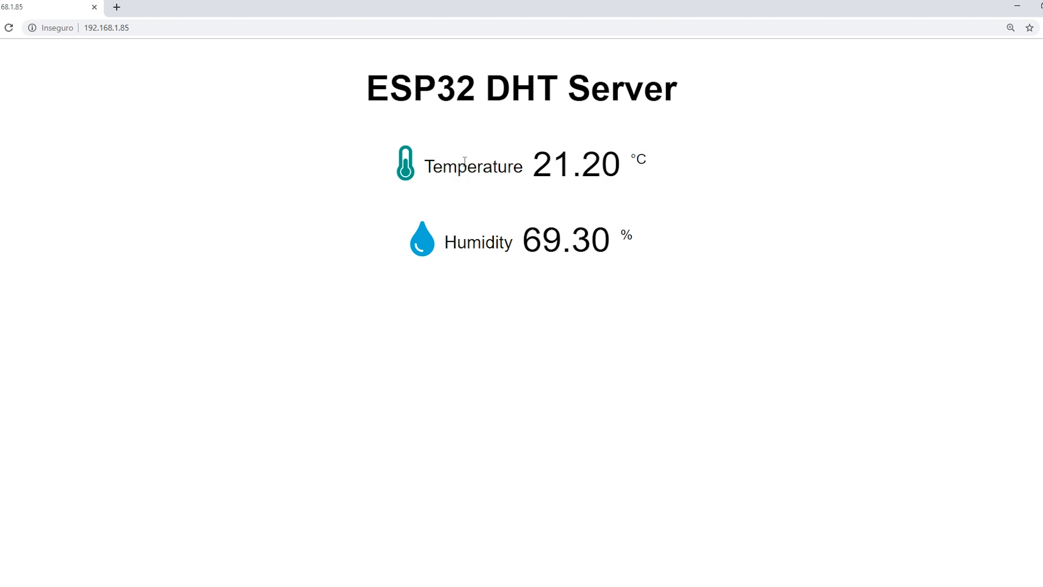
double_click(479, 241)
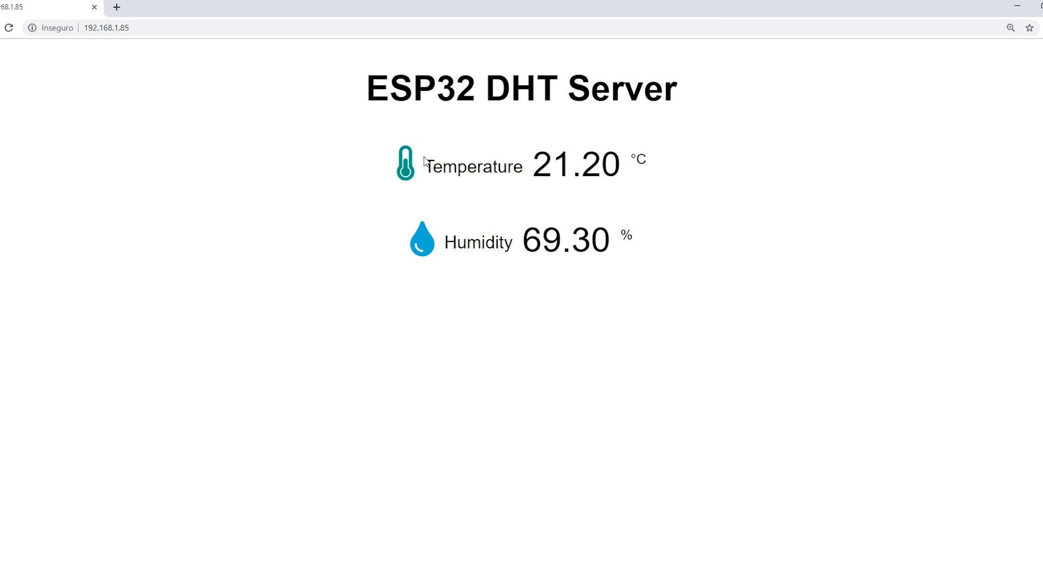
mouse_move(428, 243)
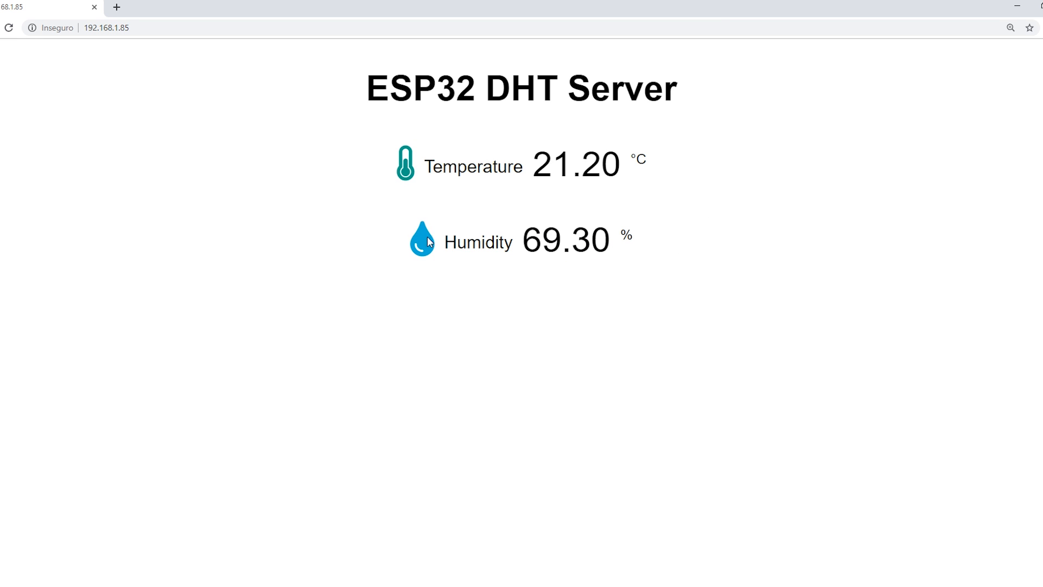
mouse_move(453, 236)
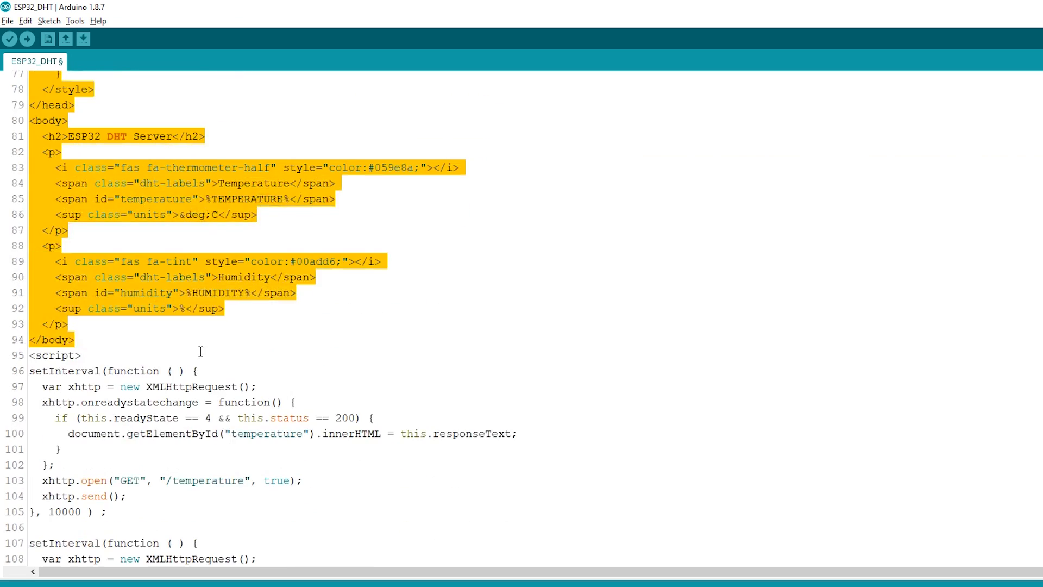
scroll("down", 3)
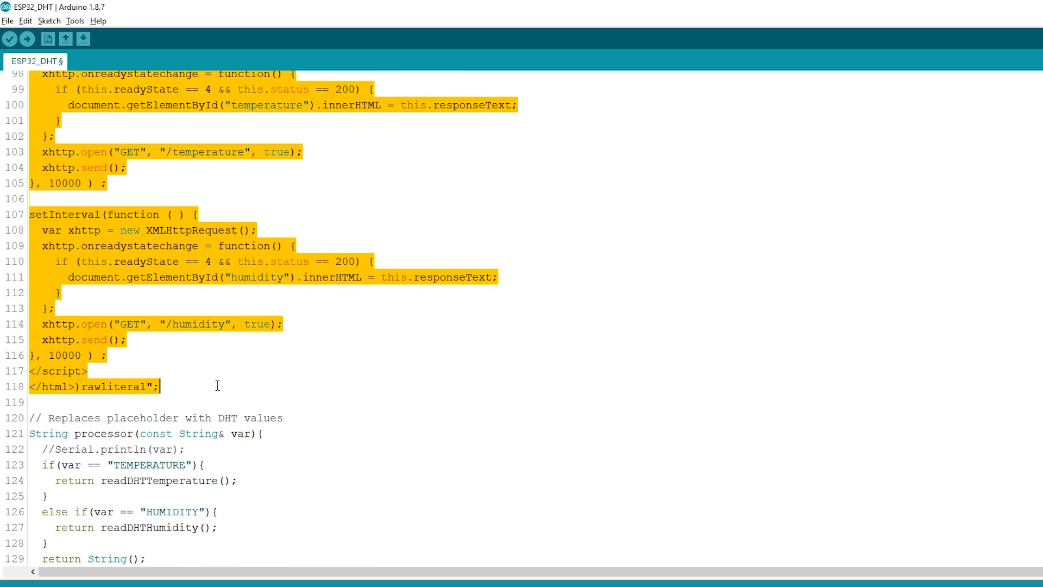
scroll("up", 3)
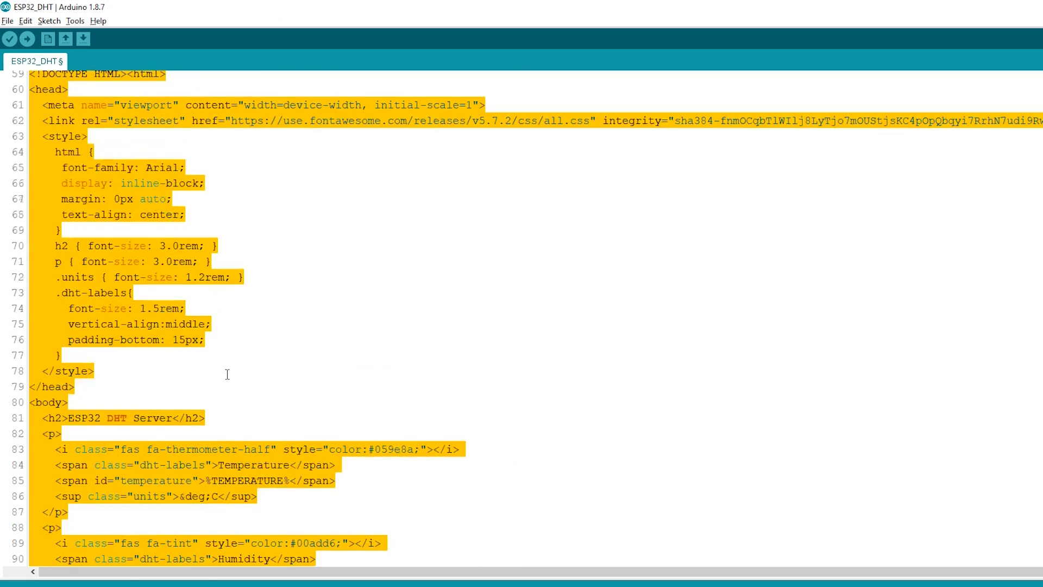
scroll("up", 3)
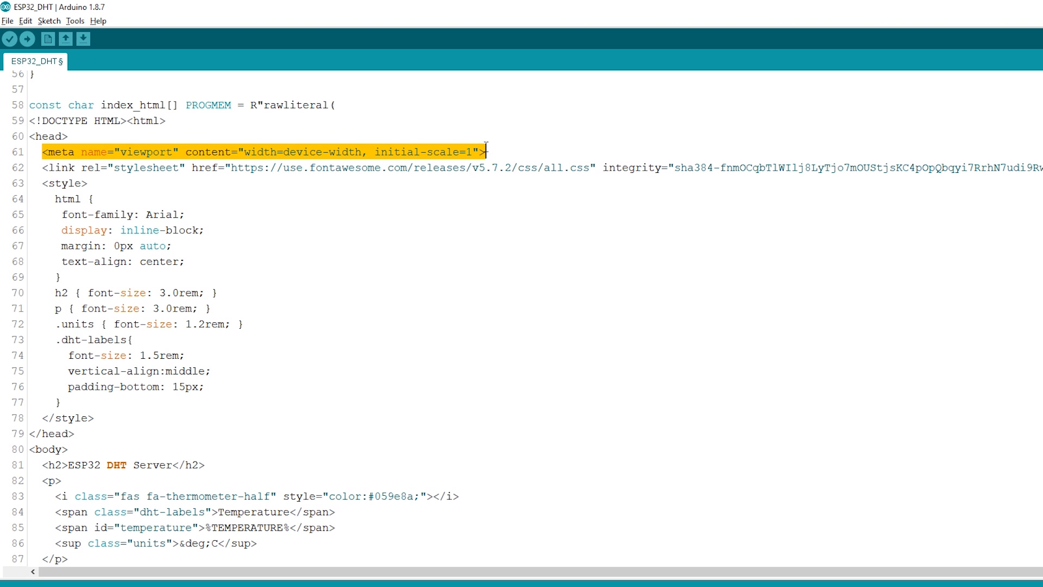
mouse_move(68, 172)
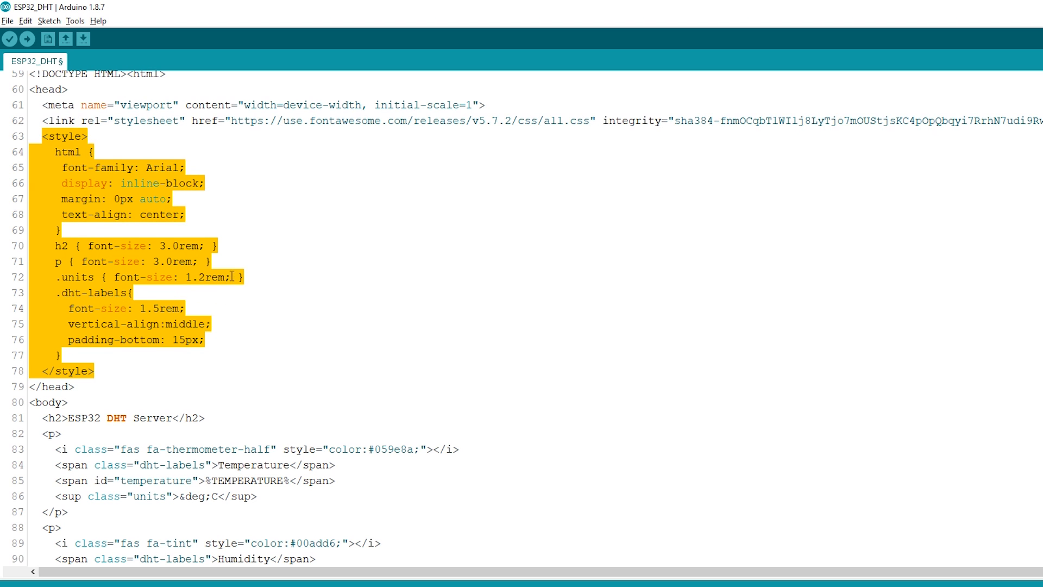
scroll("down", 3)
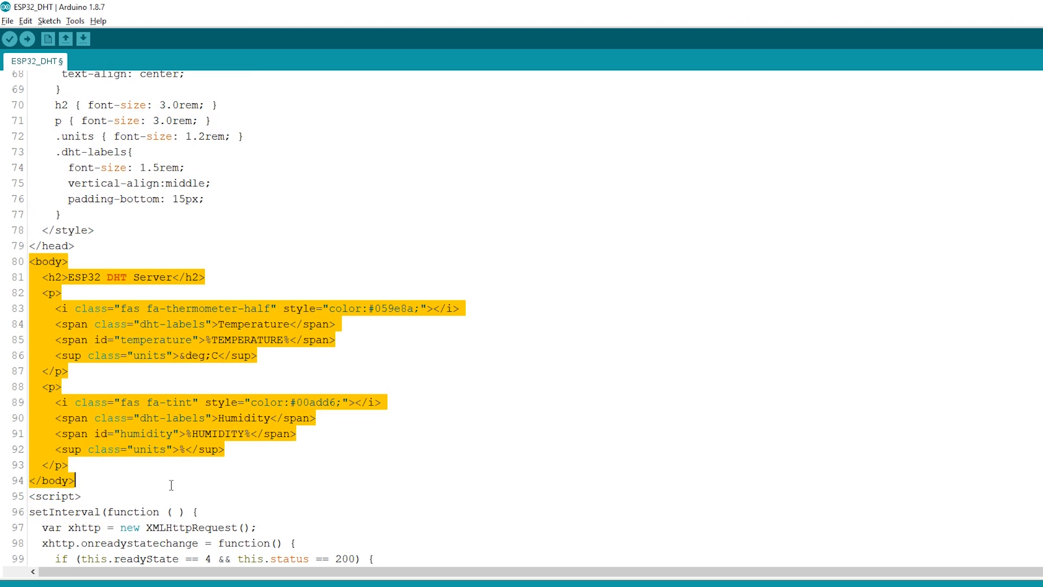
scroll("down", 3)
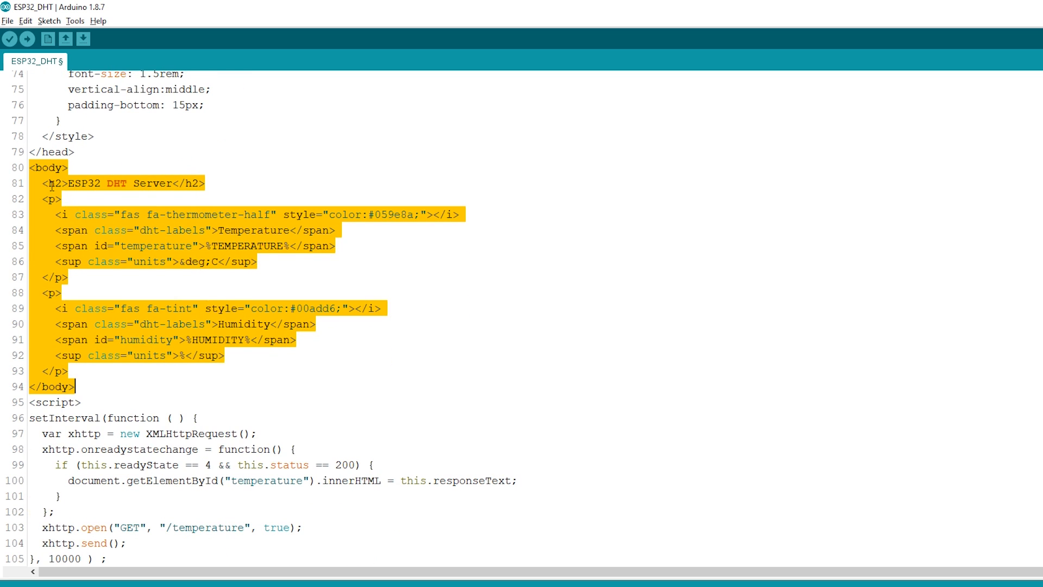
left_click(66, 182)
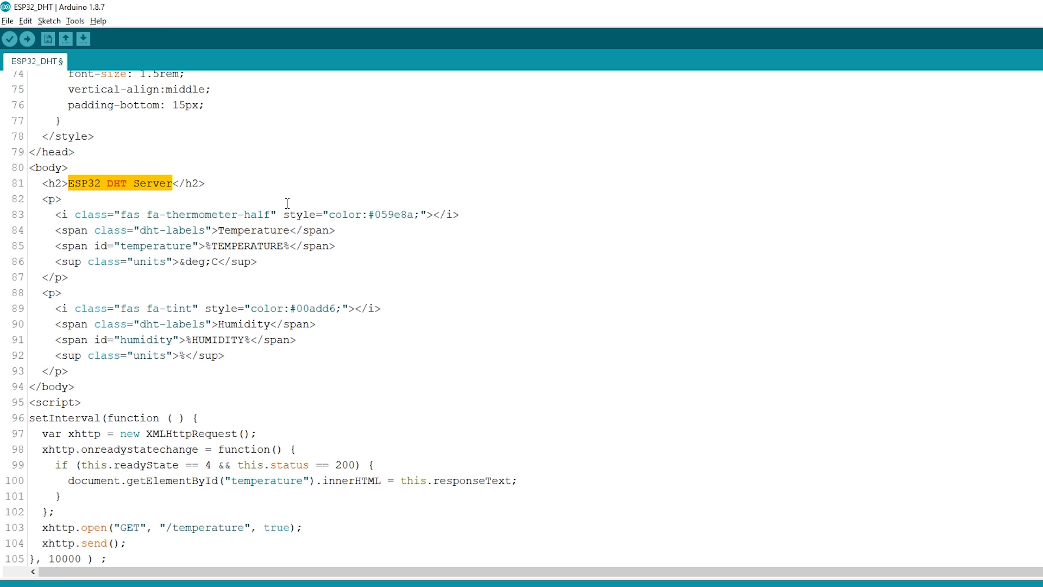
mouse_move(96, 229)
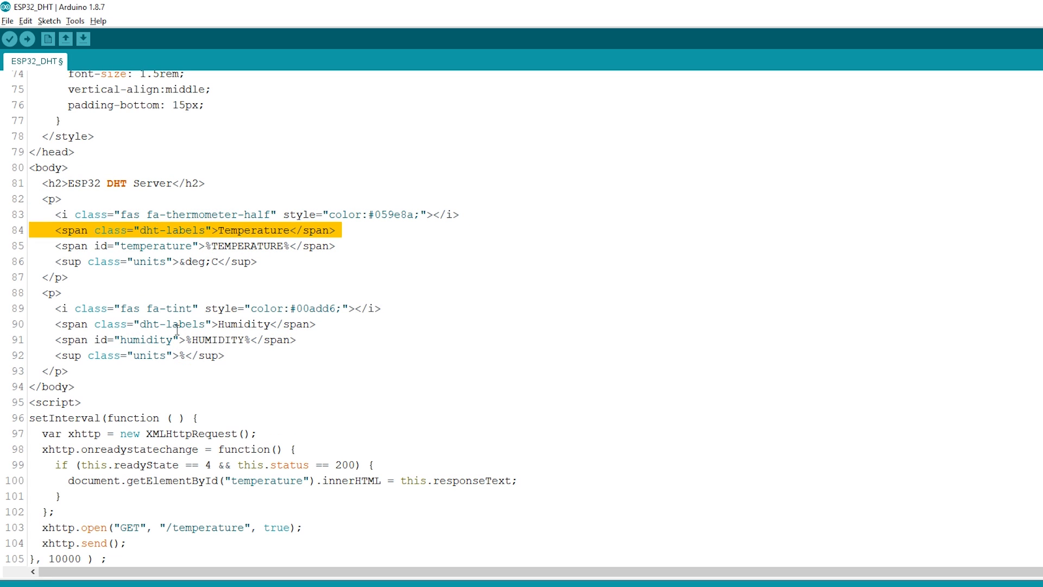
left_click(79, 214)
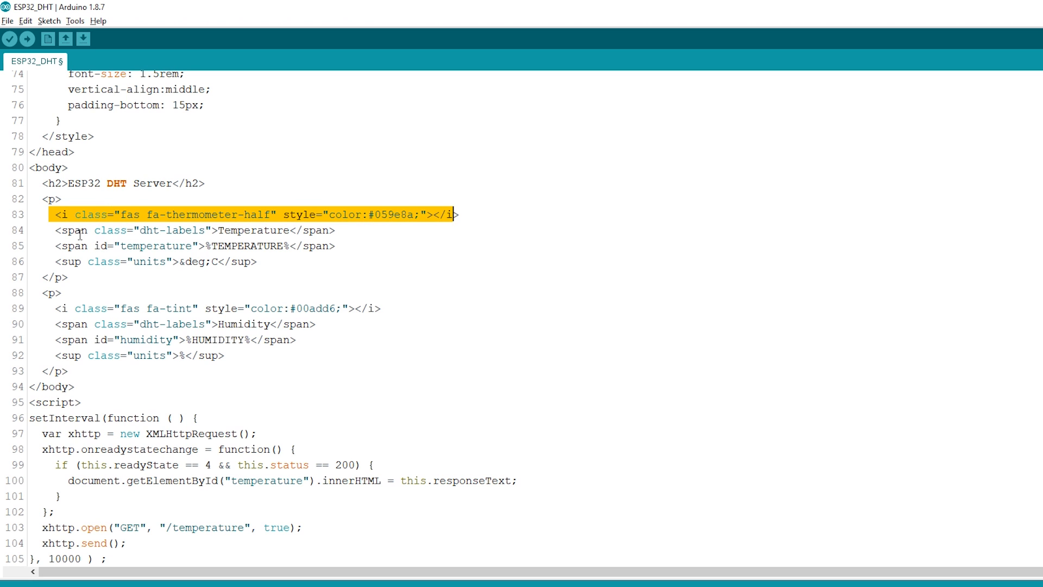
mouse_move(64, 253)
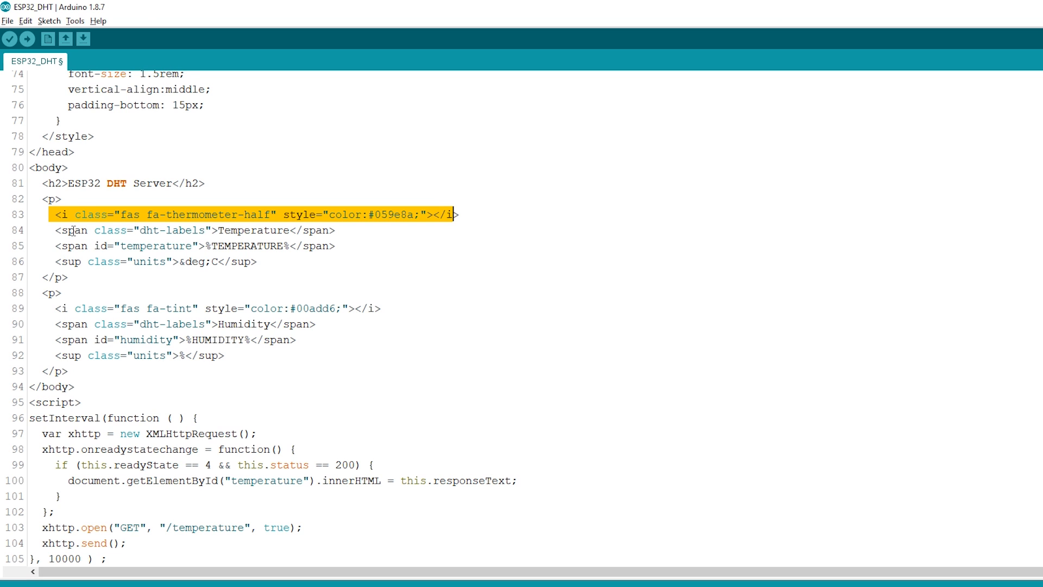
double_click(254, 230)
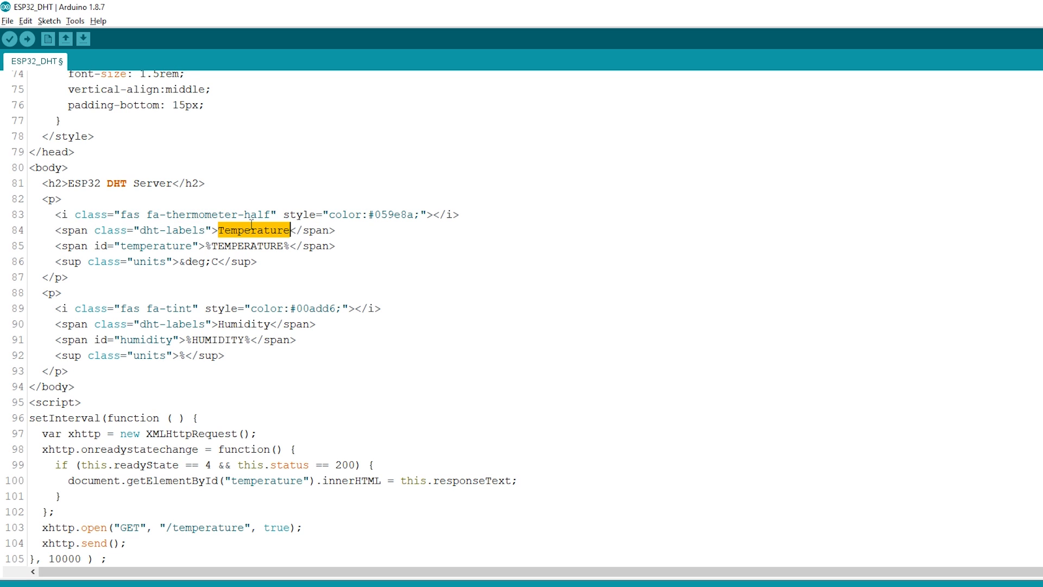
mouse_move(58, 246)
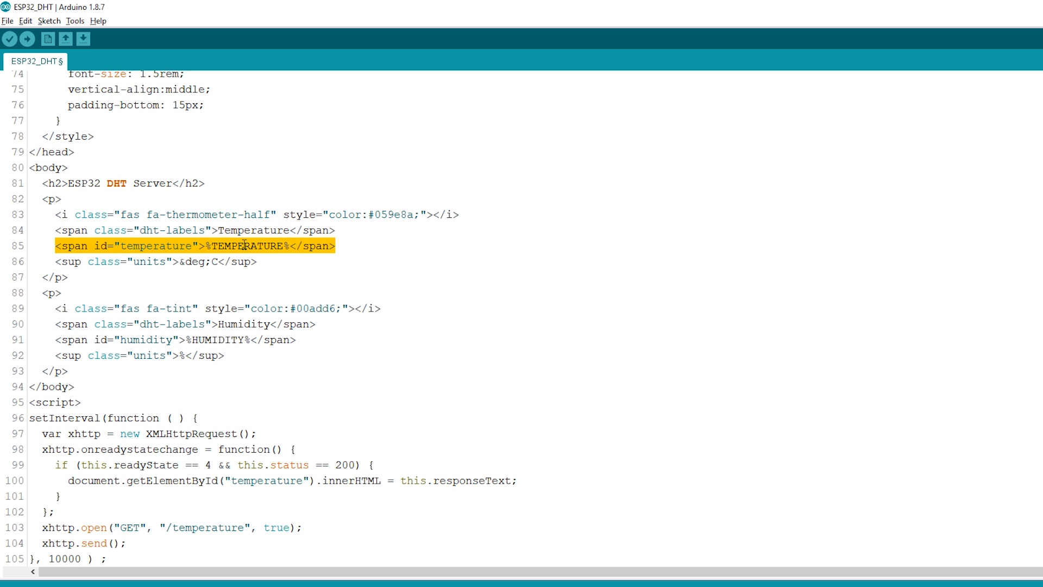
left_click(206, 246)
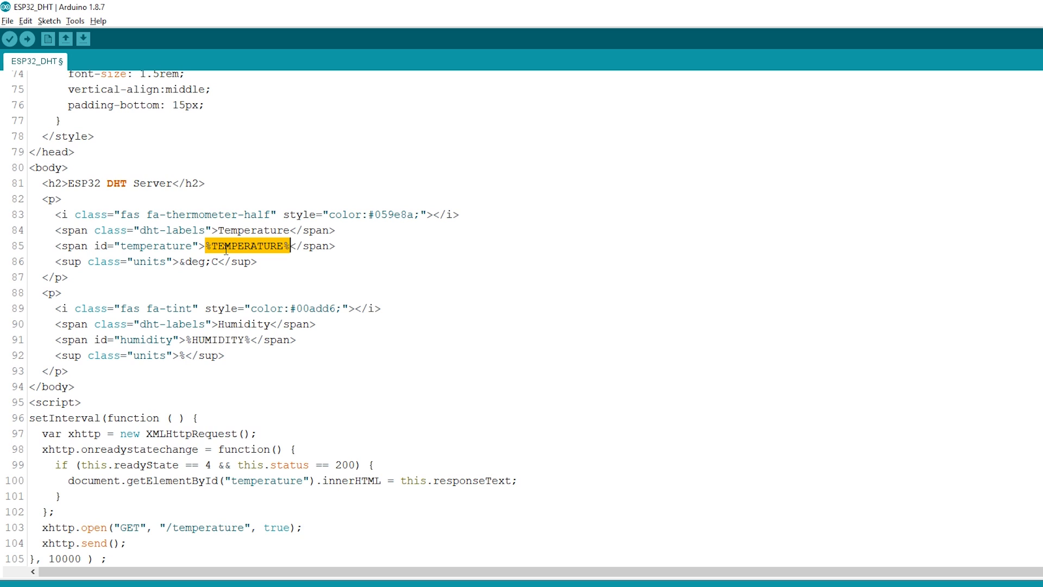
mouse_move(217, 262)
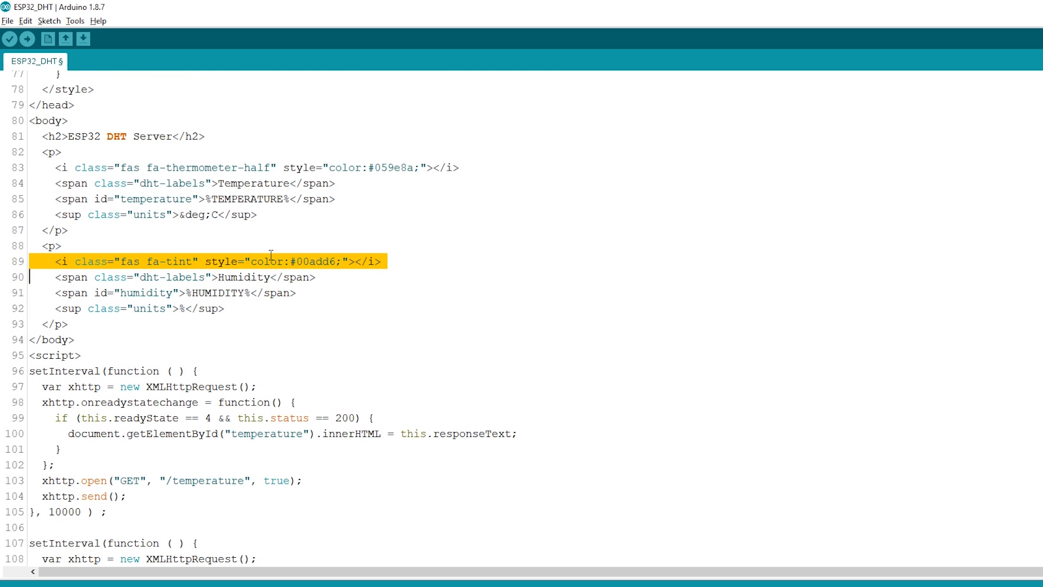
left_click(250, 293)
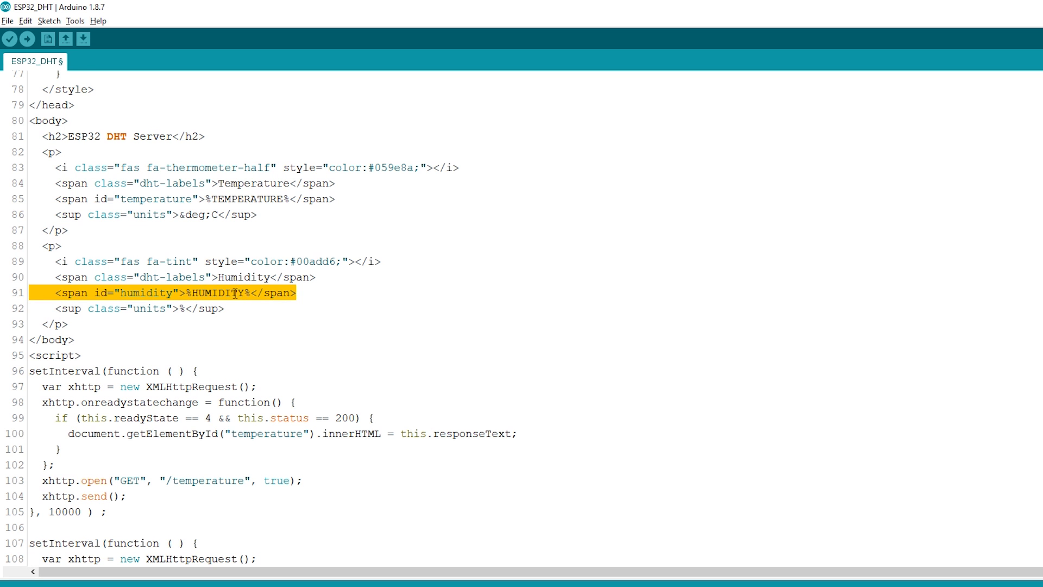
scroll("down", 3)
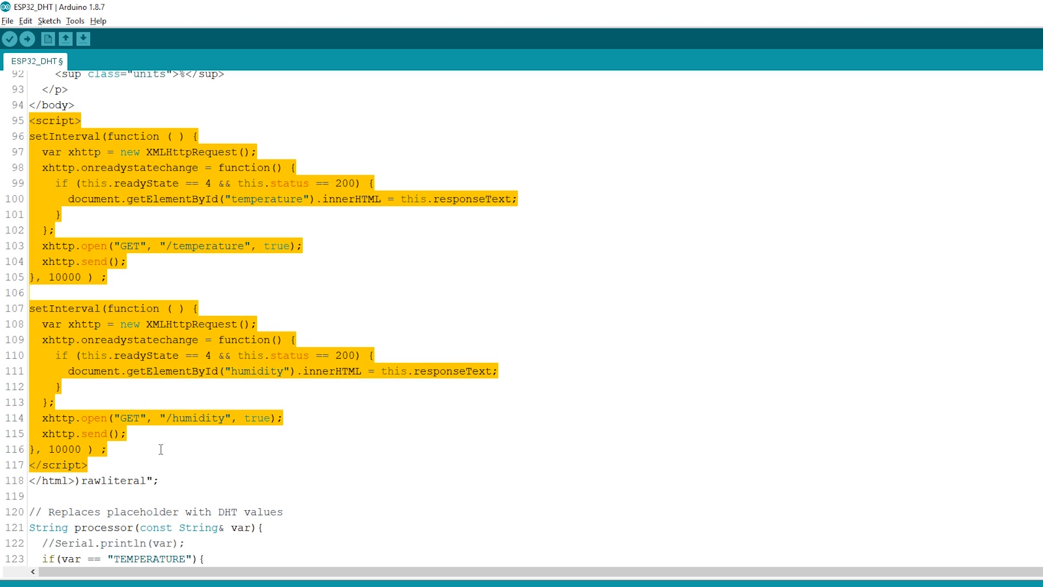
double_click(64, 277)
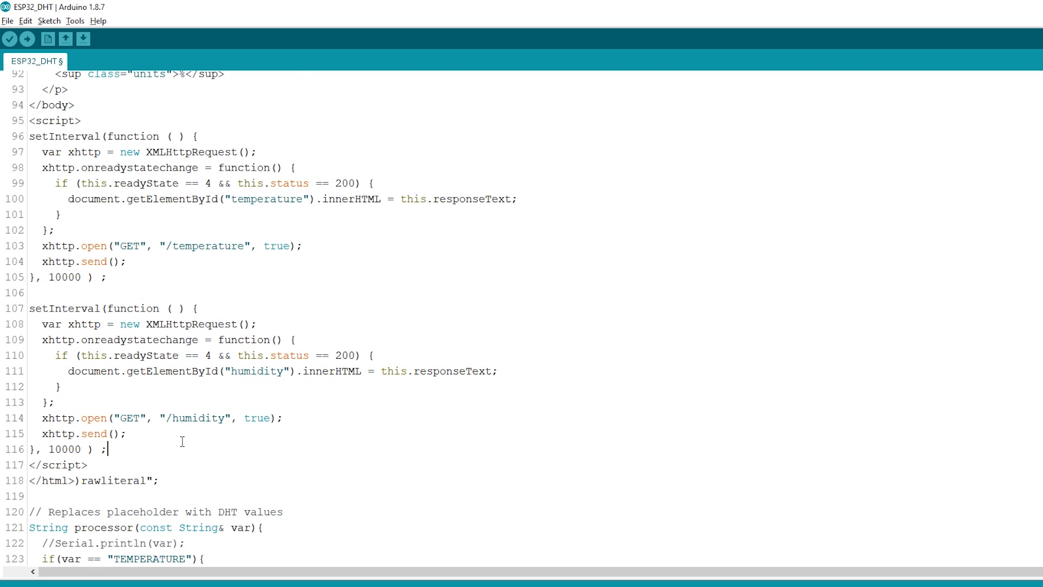
mouse_move(164, 308)
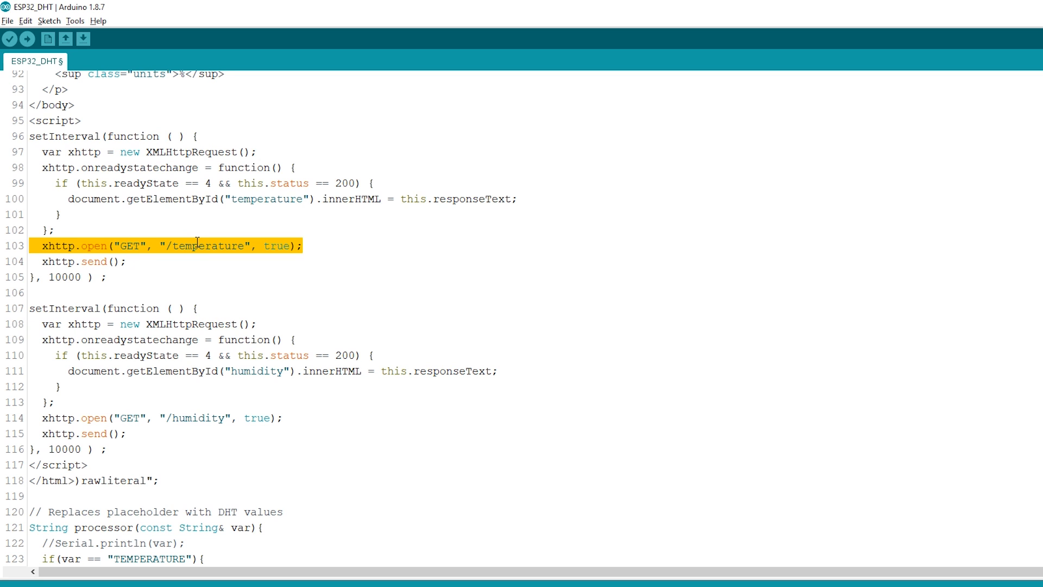
mouse_move(60, 193)
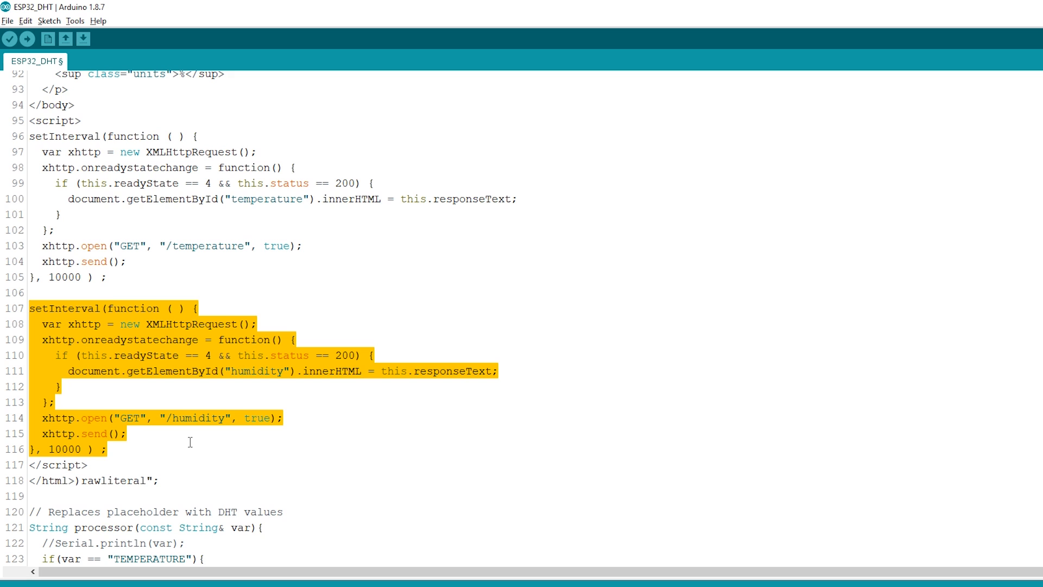
mouse_move(189, 426)
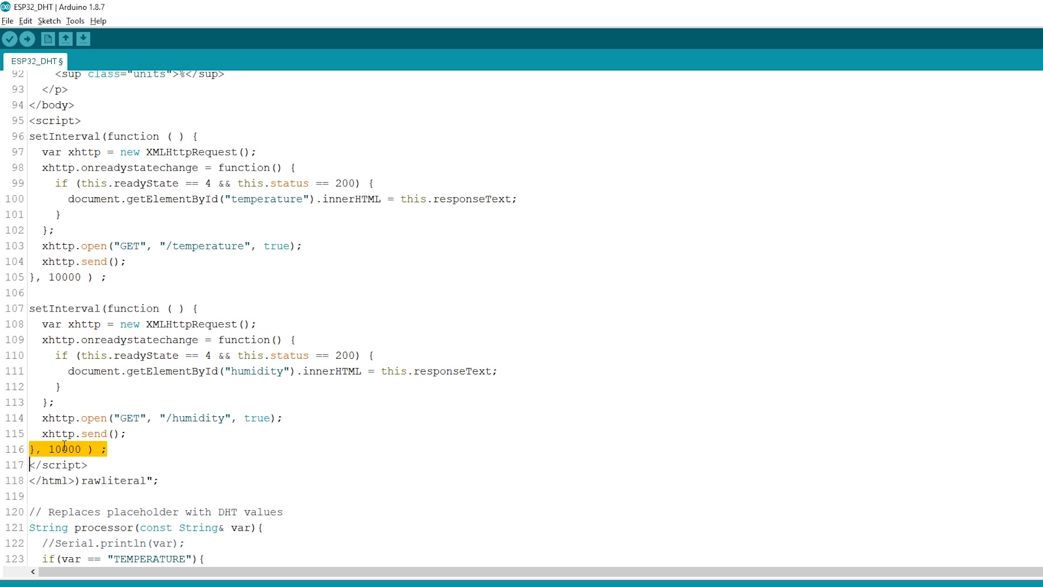
mouse_move(115, 411)
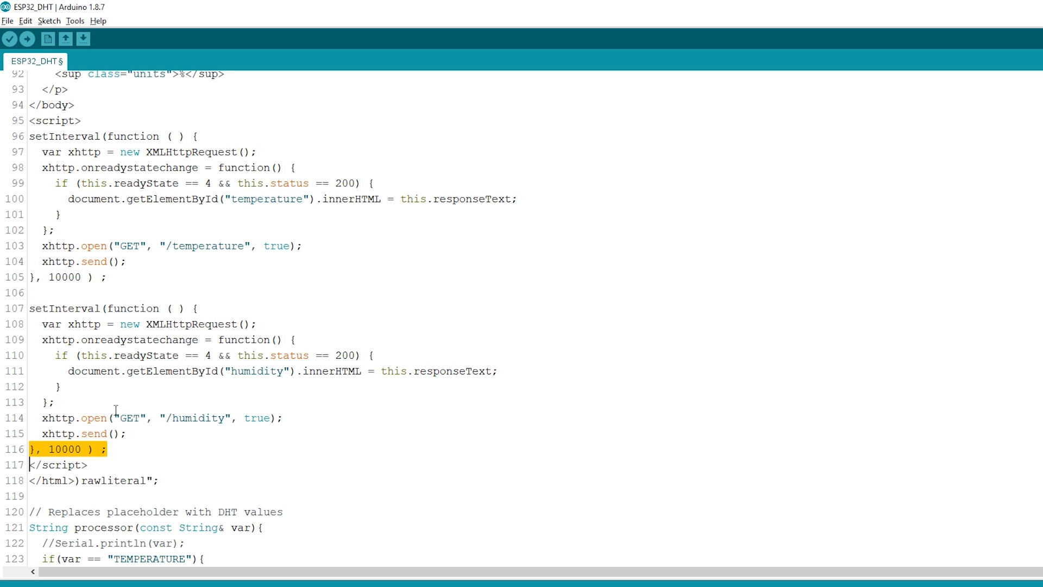
scroll("down", 3)
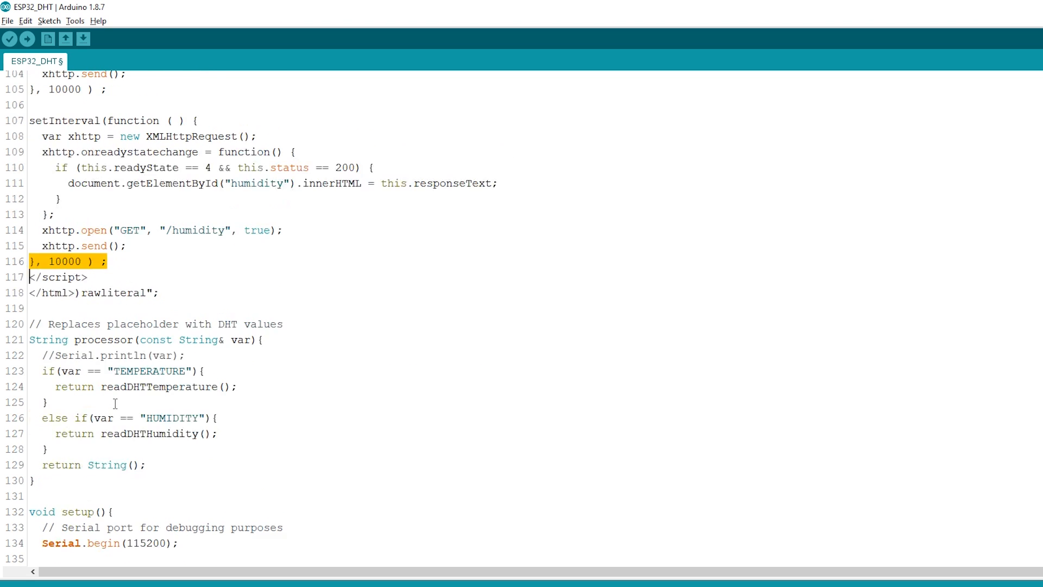
scroll("down", 3)
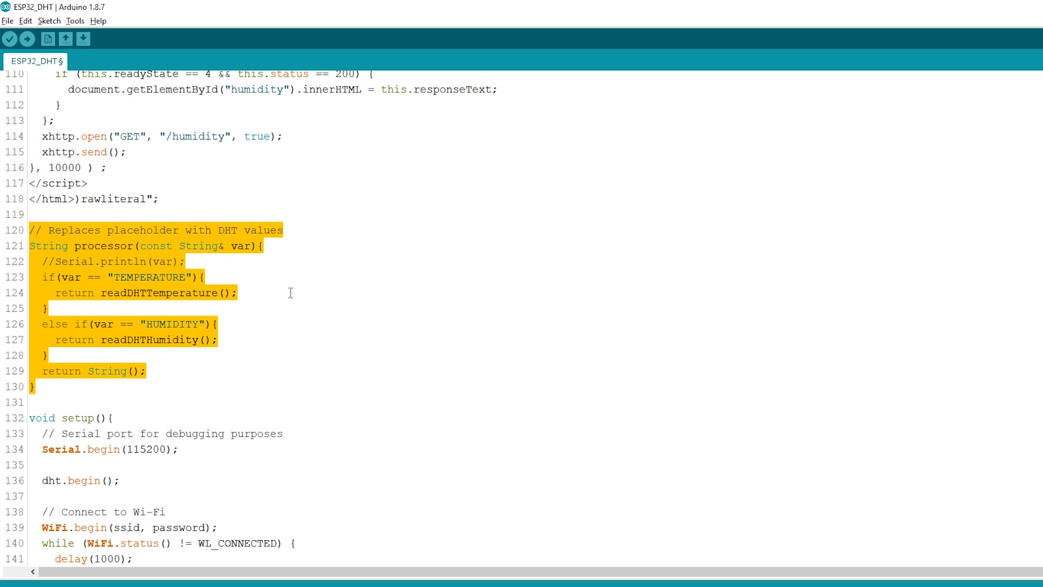
left_click(157, 296)
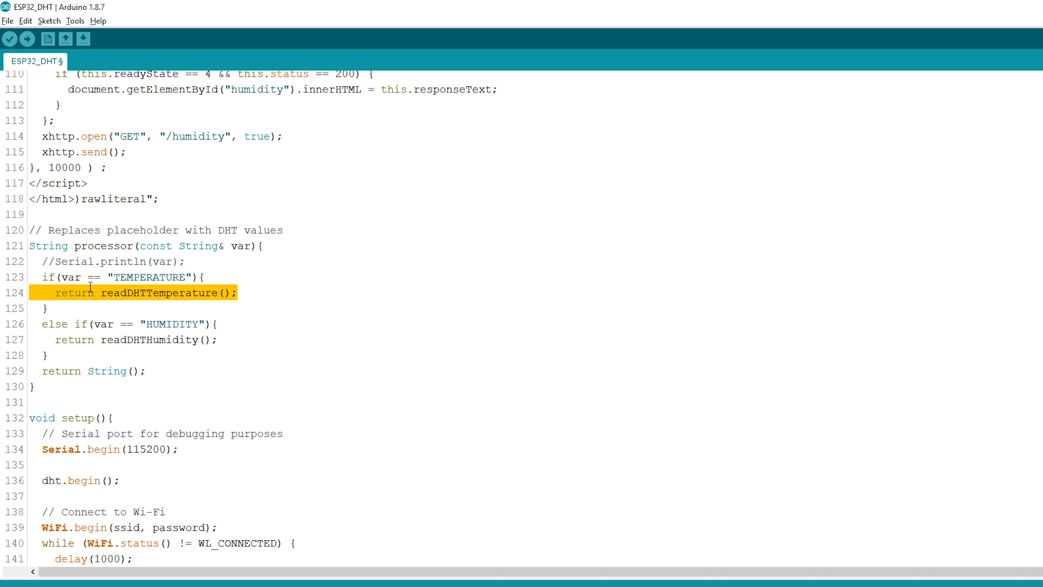
double_click(158, 292)
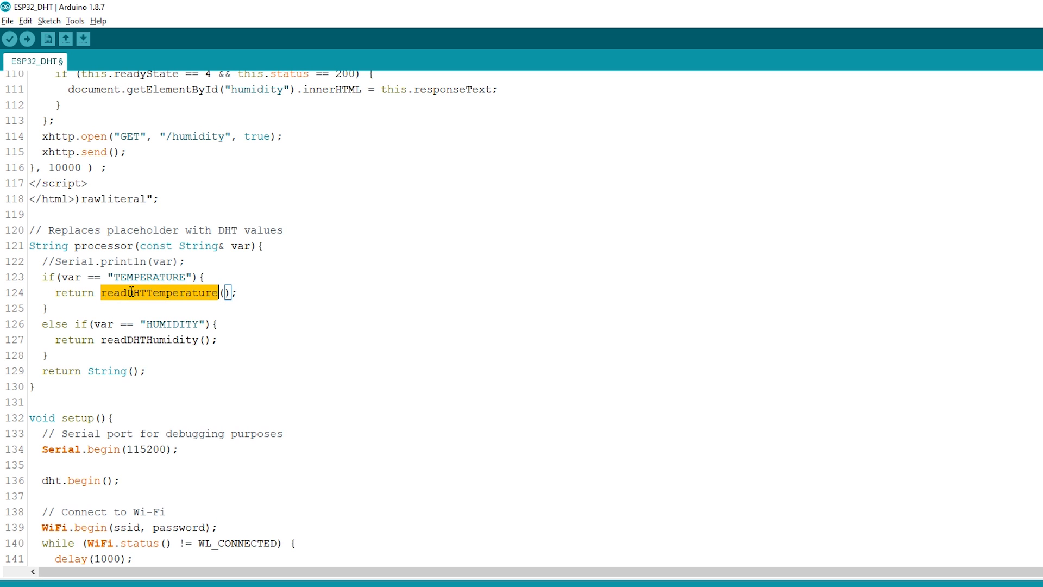
double_click(169, 324)
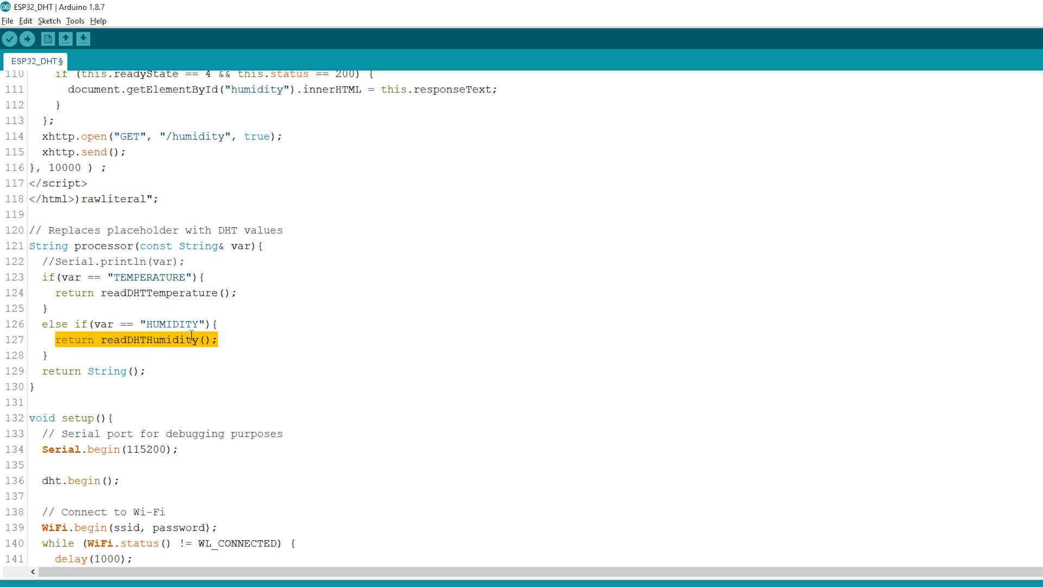
scroll("down", 3)
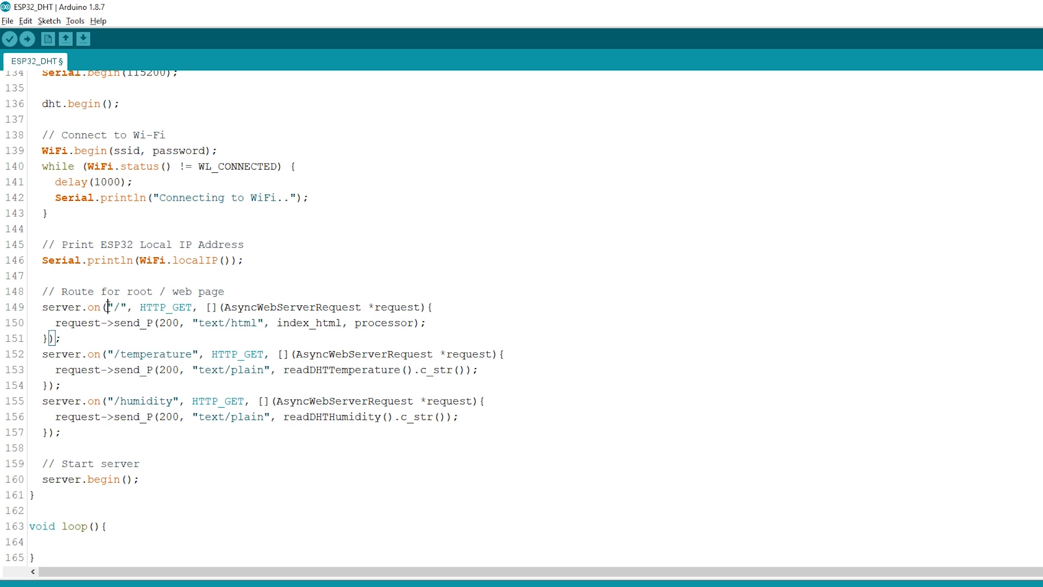
double_click(116, 306)
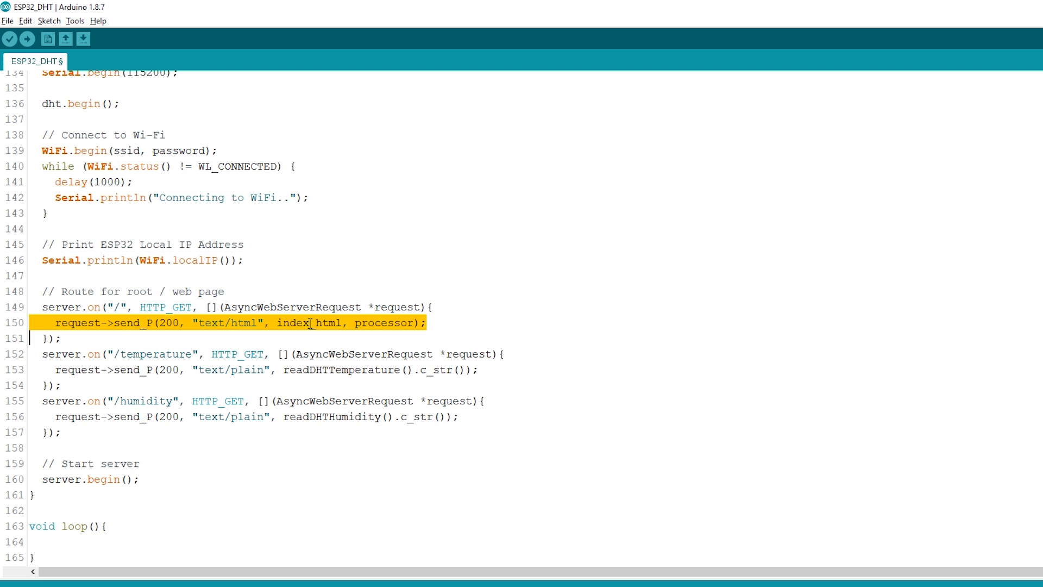
left_click(383, 322)
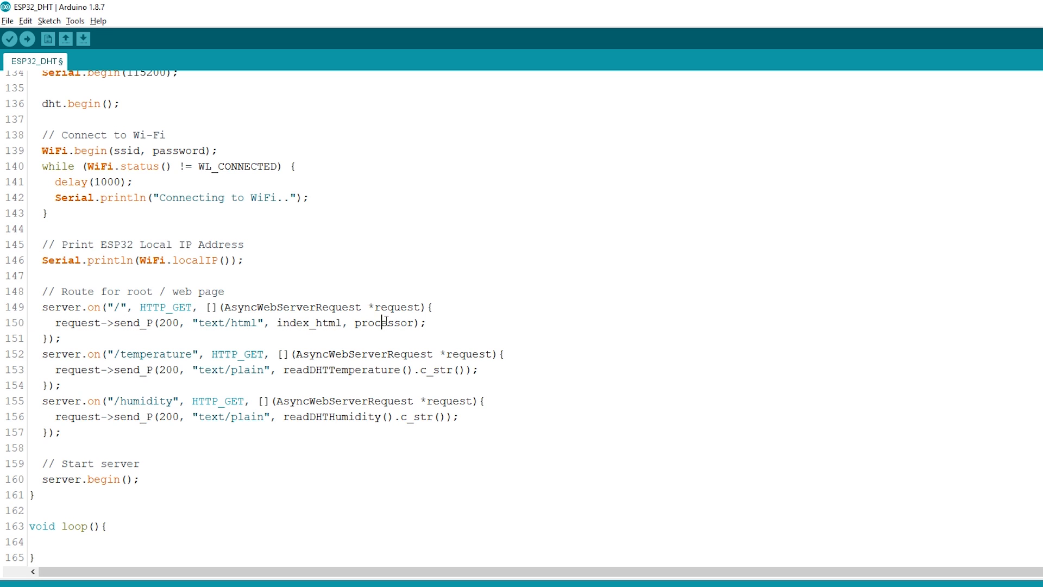
double_click(383, 322)
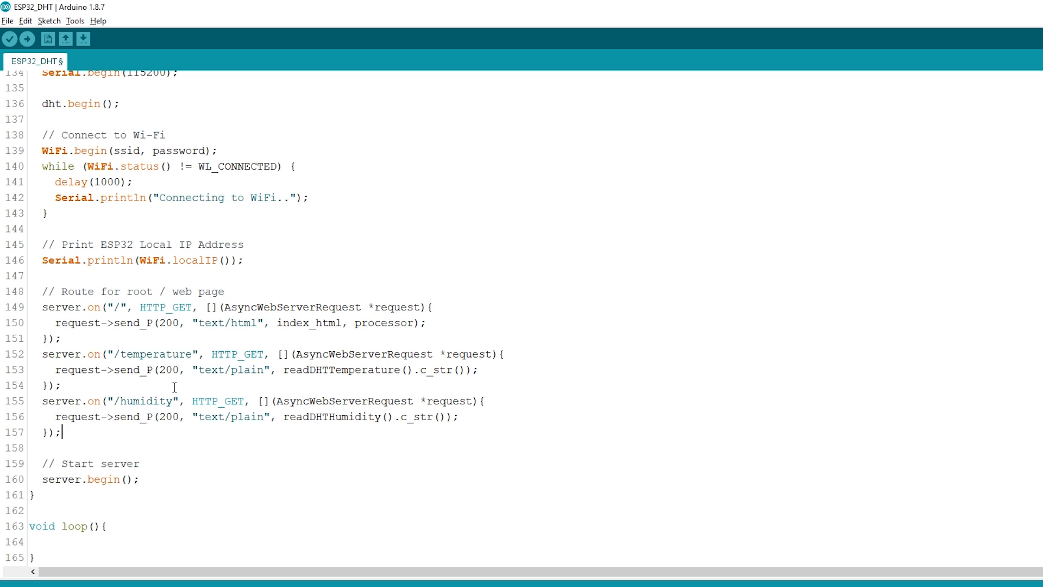
mouse_move(114, 353)
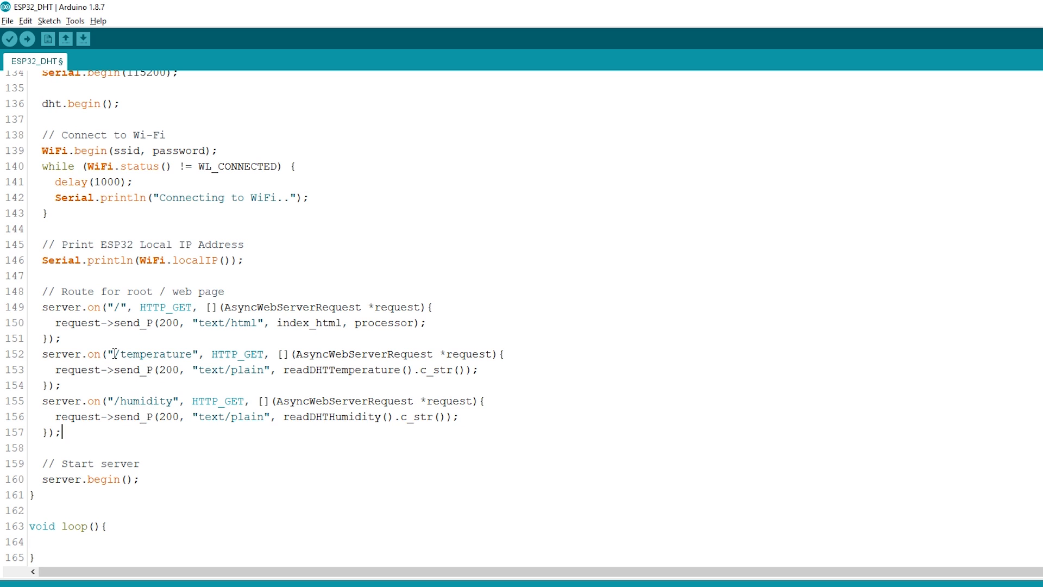
double_click(152, 353)
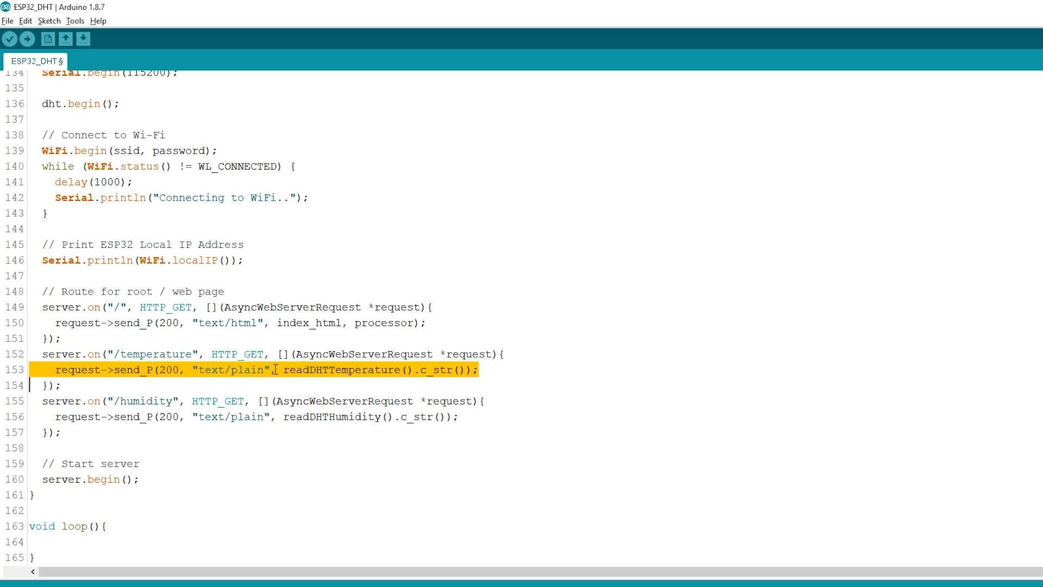
double_click(229, 370)
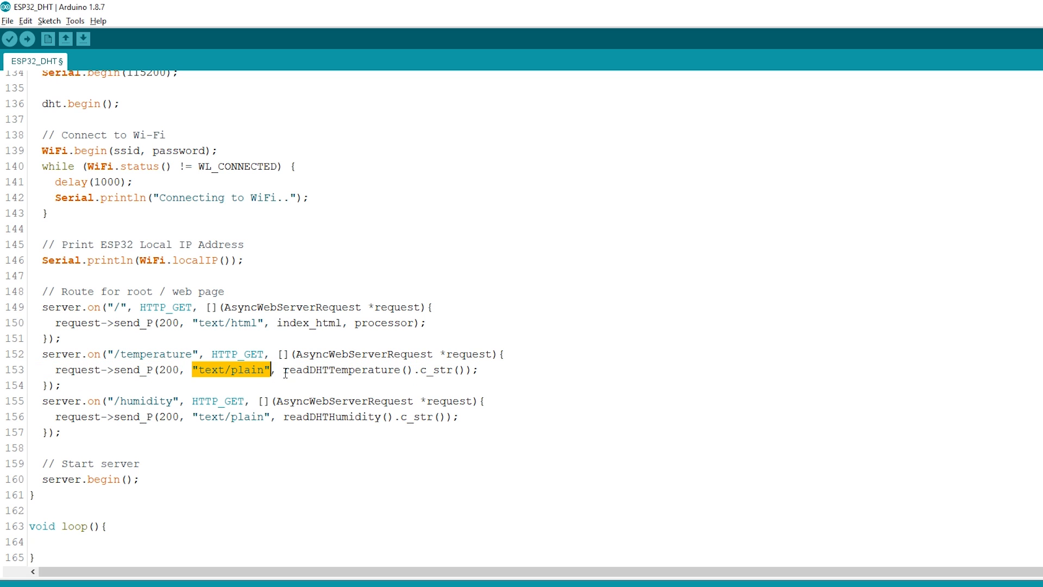
left_click(441, 370)
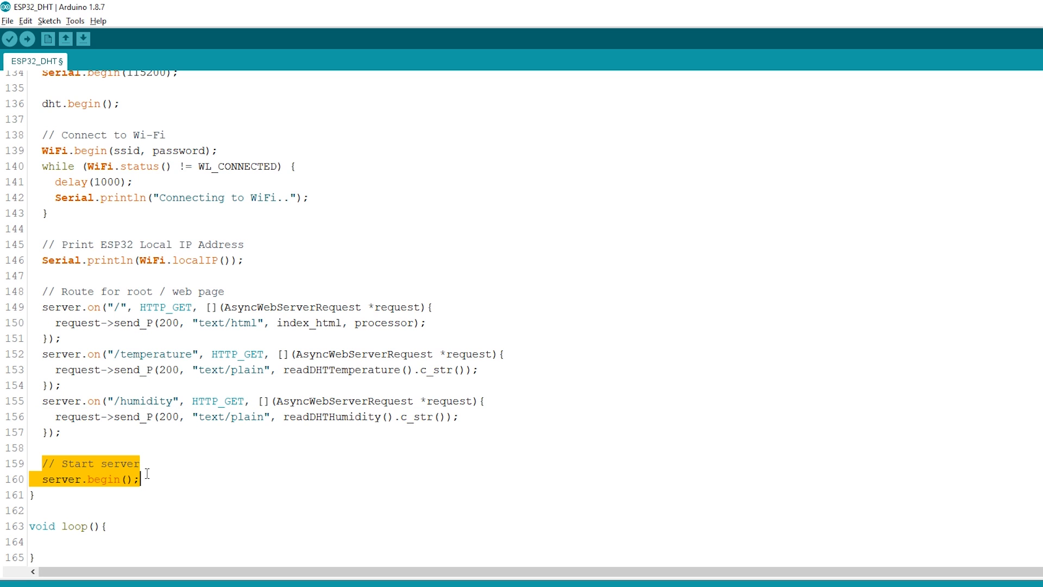
mouse_move(54, 554)
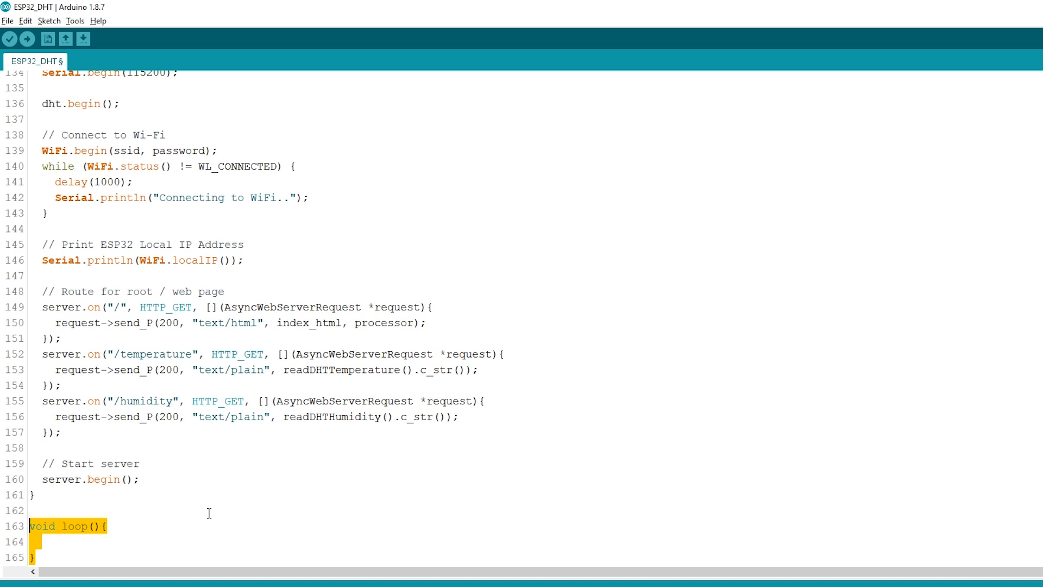
left_click(37, 511)
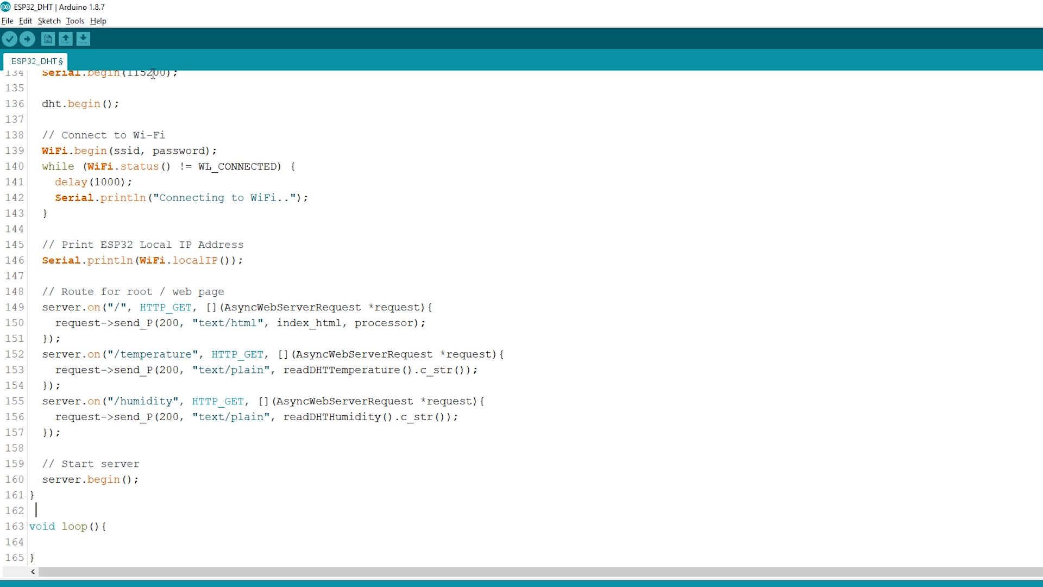
left_click(75, 21)
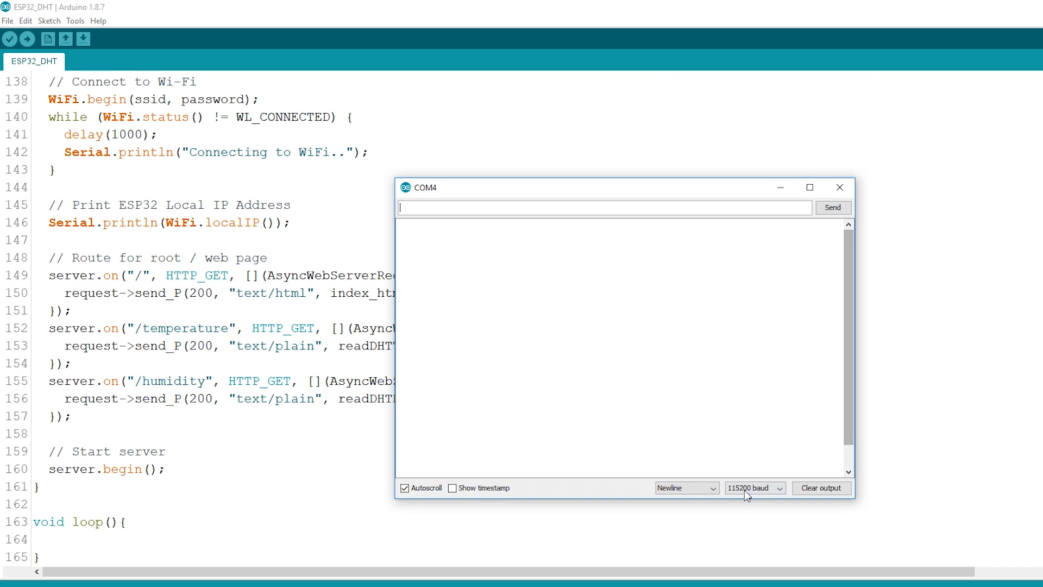
mouse_move(676, 385)
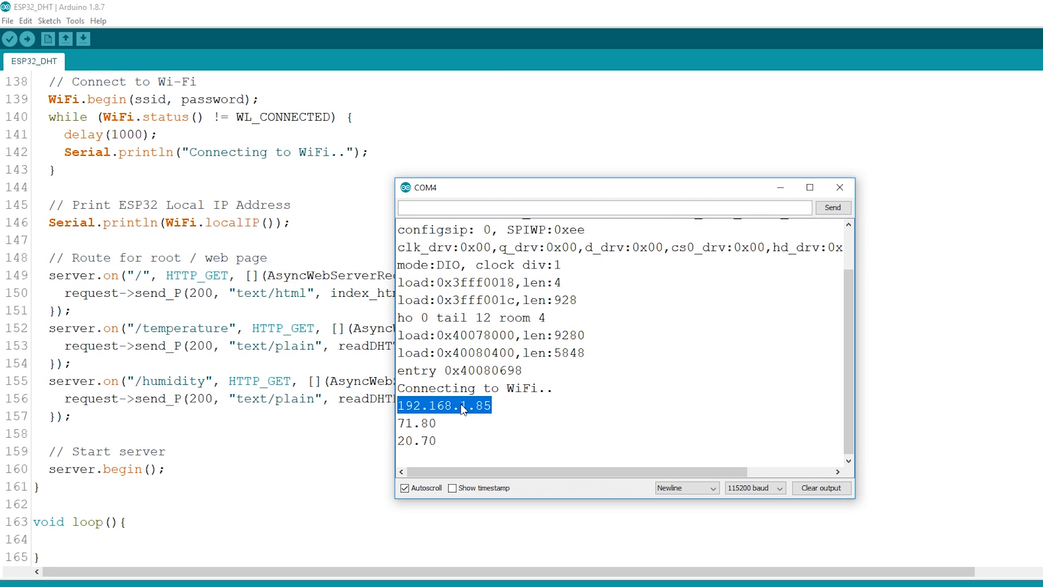
mouse_move(495, 414)
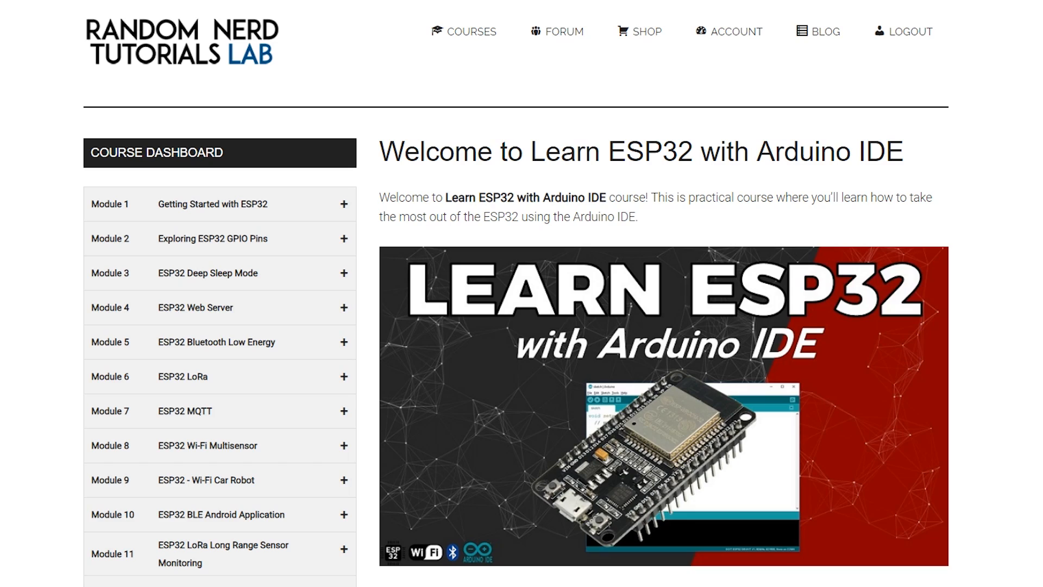
- Scroll down the Learn ESP32 course page through the module listings to Module #6 on LoRa
scroll("down", 3)
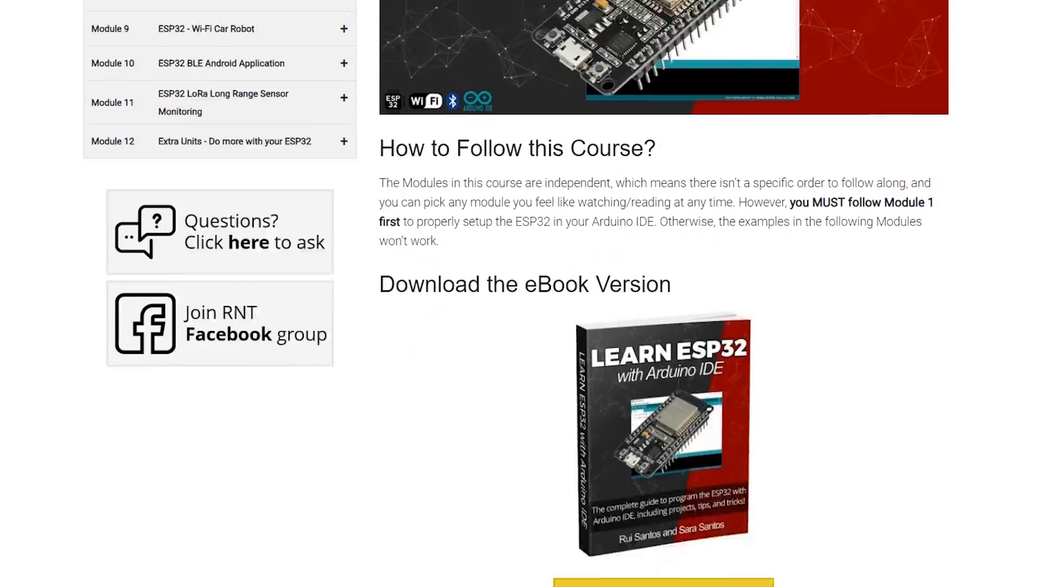
scroll("down", 3)
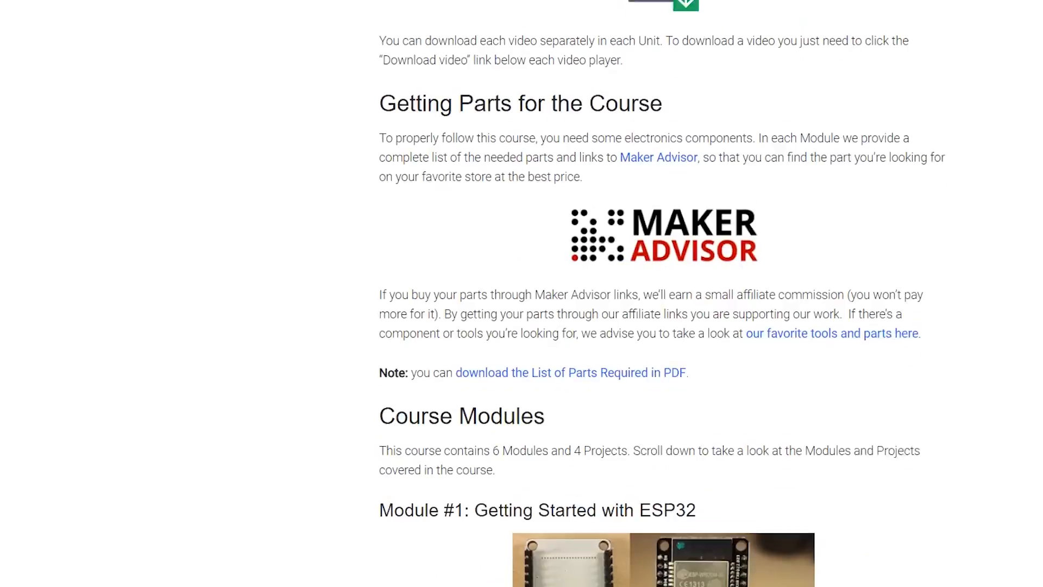
scroll("down", 3)
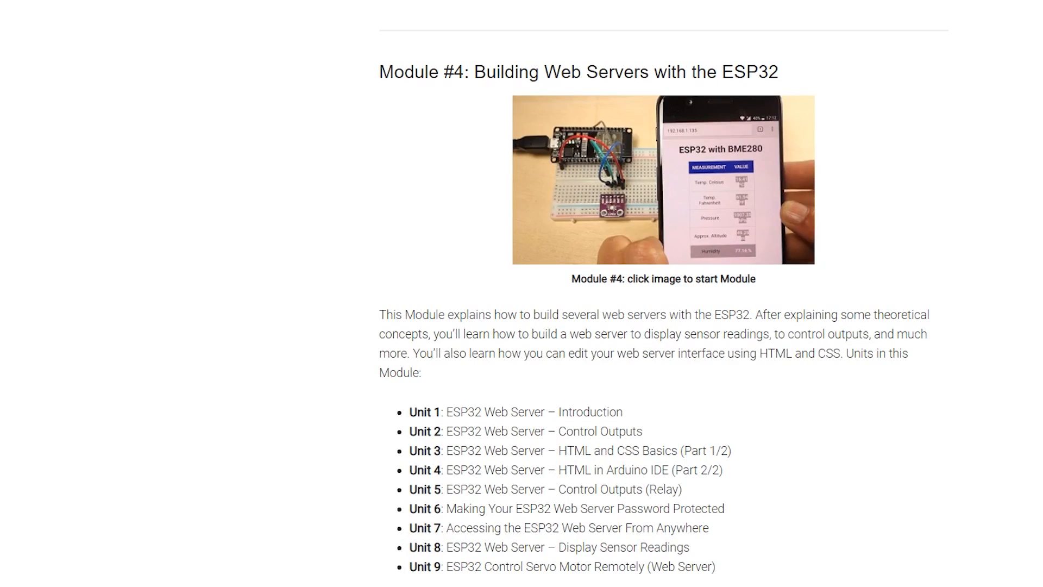
scroll("down", 3)
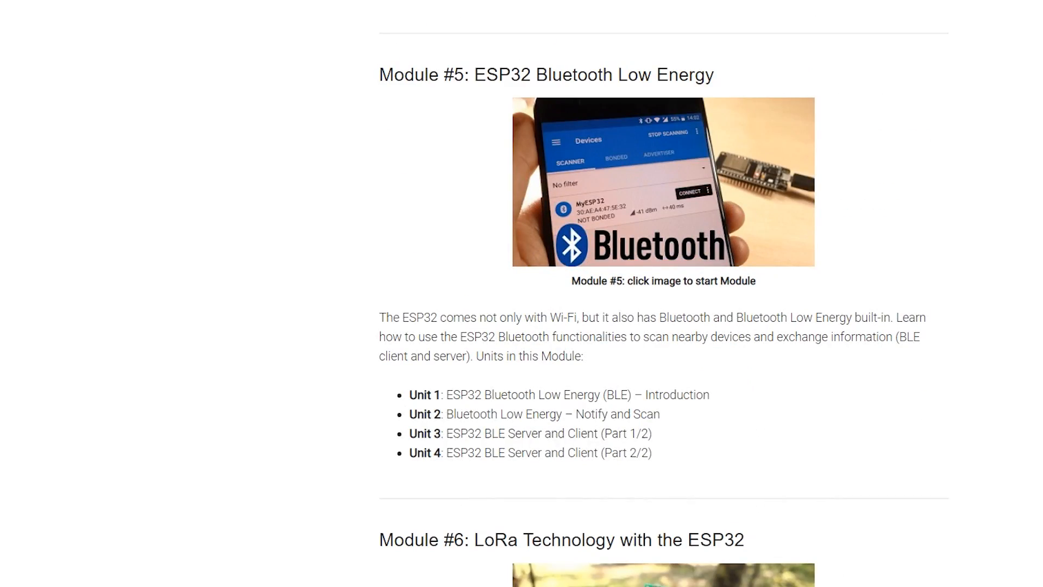
scroll("down", 3)
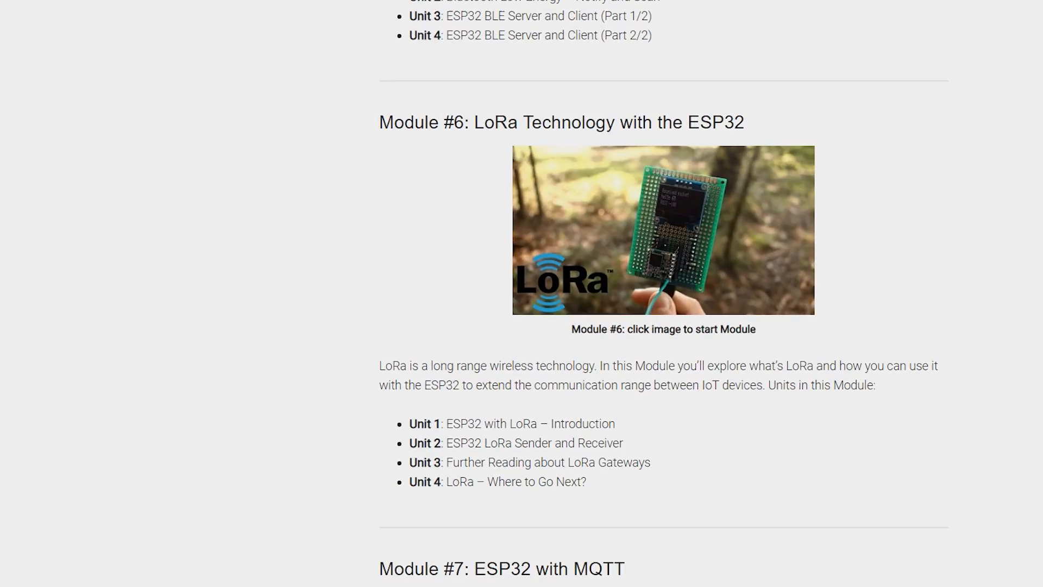